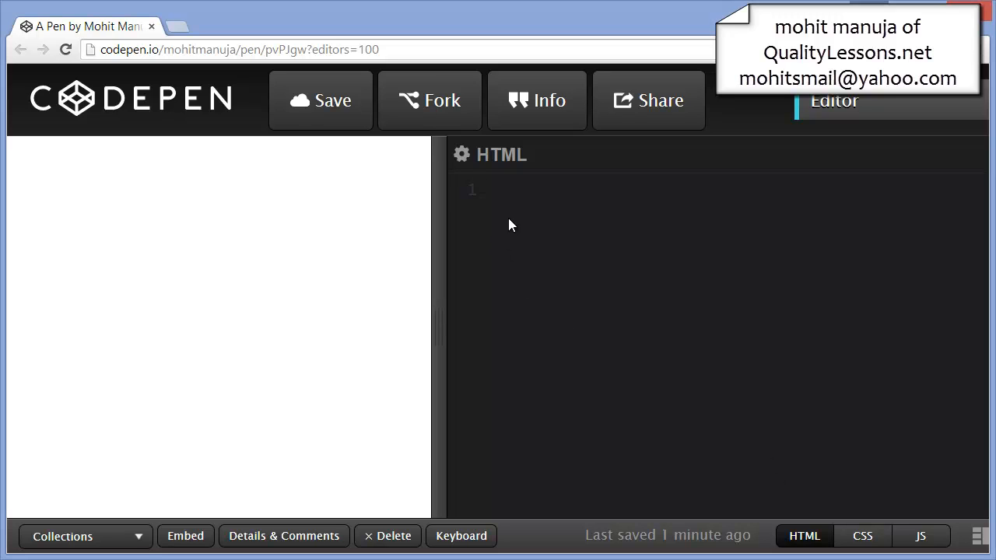
mouse_move(653, 243)
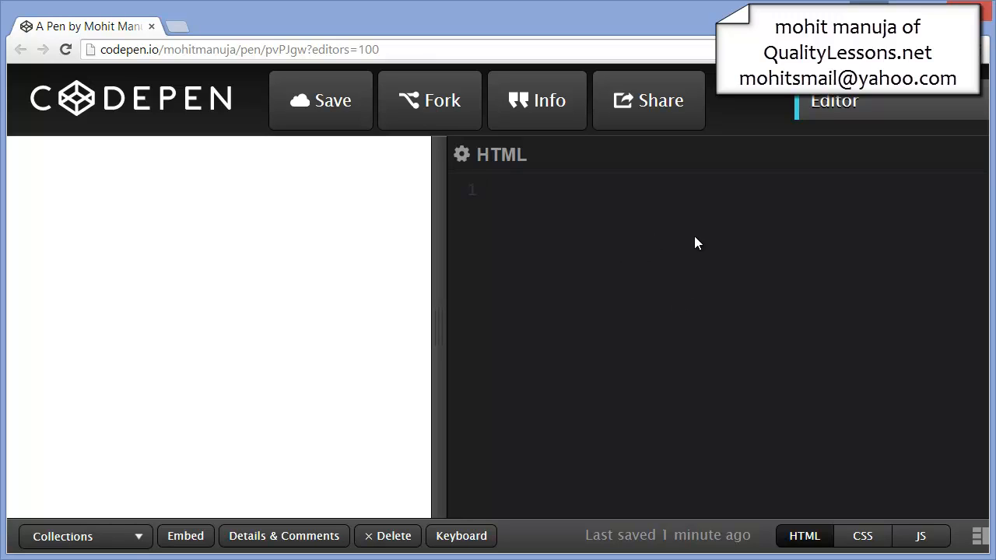
Step: Expand the Emmet abbreviation .wrapper>.box into a wrapper div containing a box div
type(".")
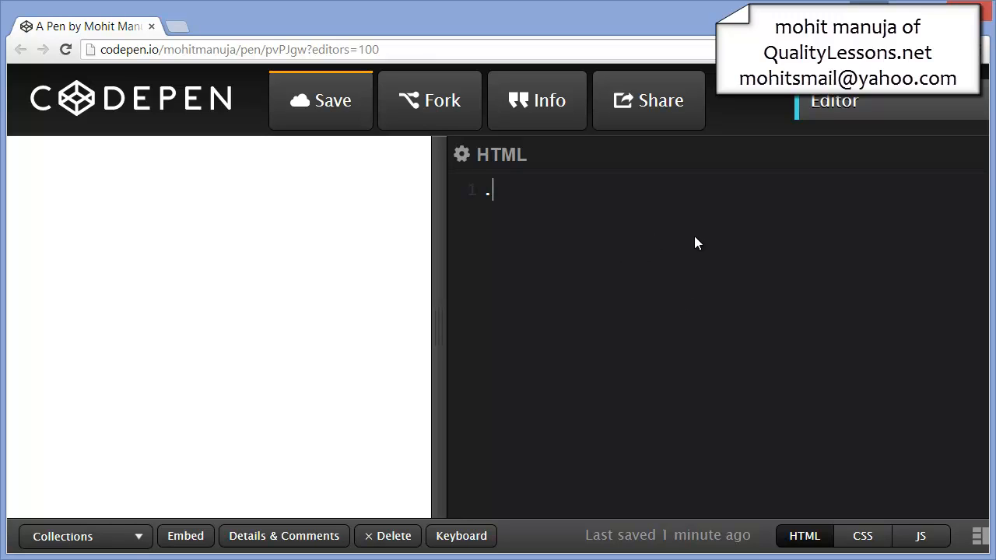
type("wrap")
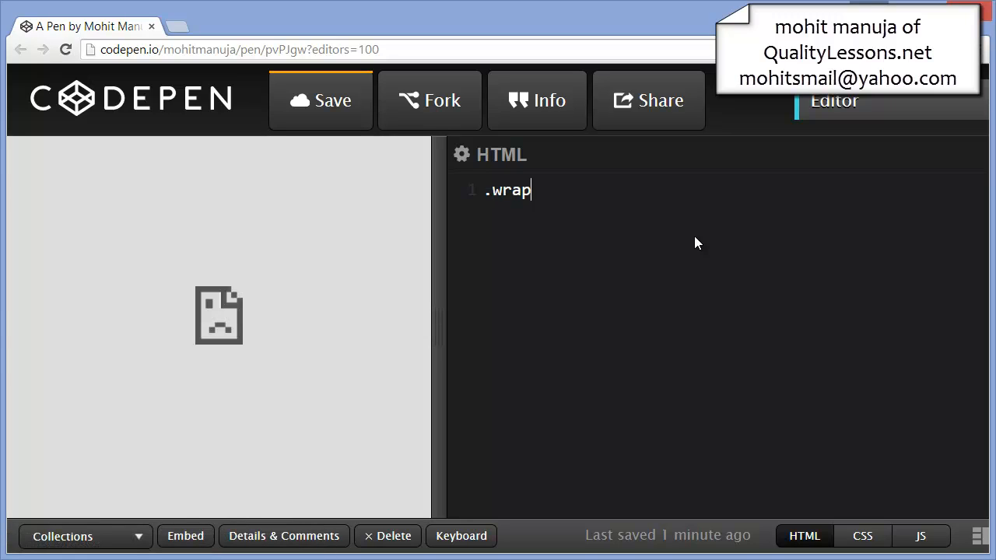
type("per>")
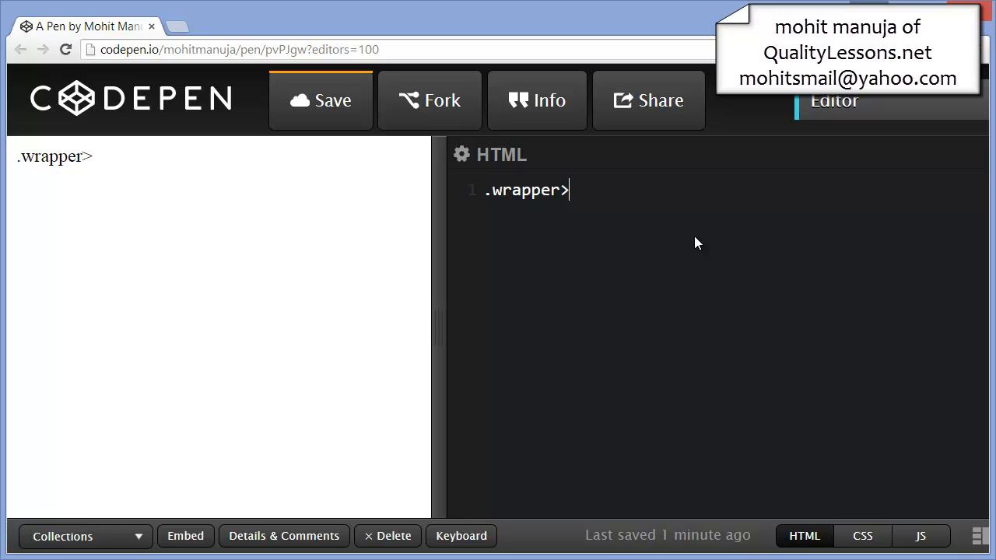
type(".box")
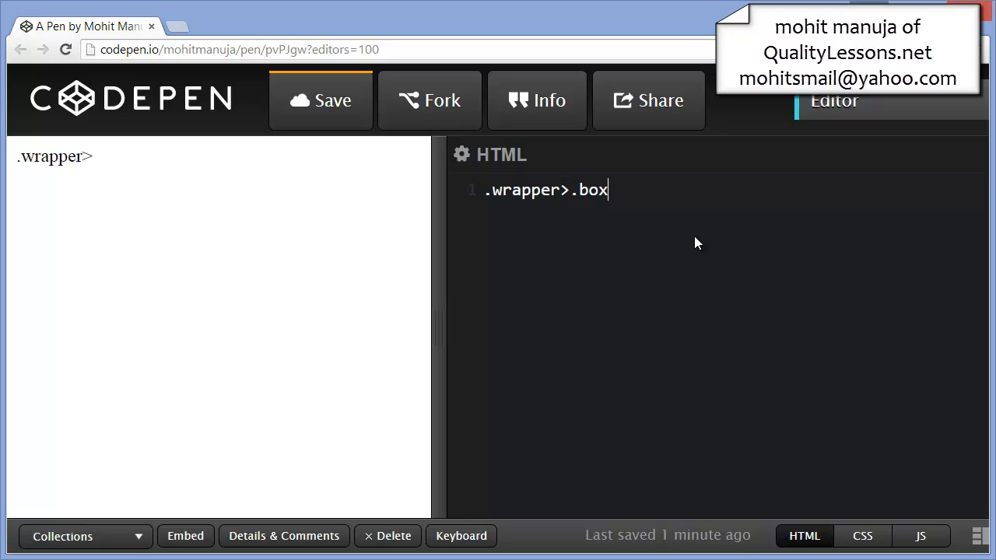
key("Tab")
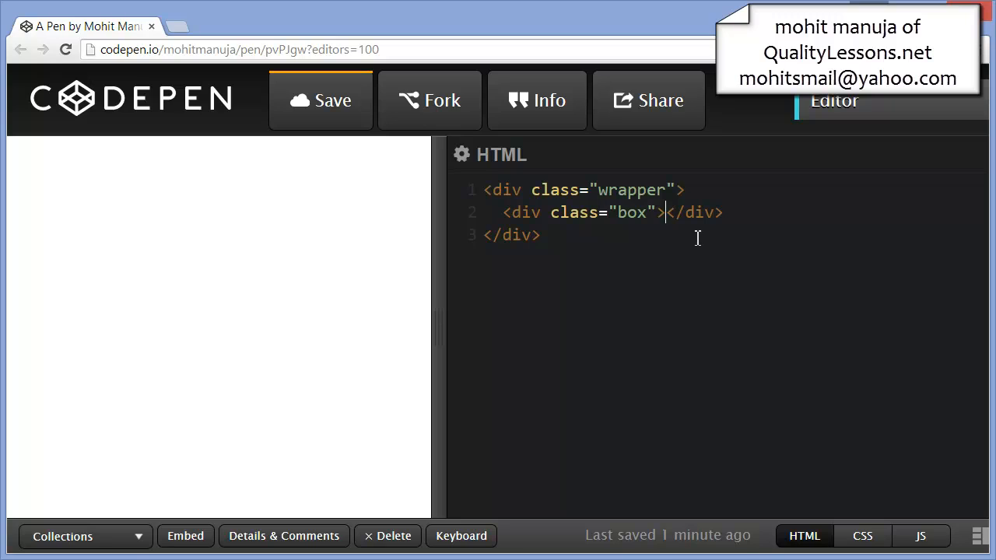
mouse_move(847, 491)
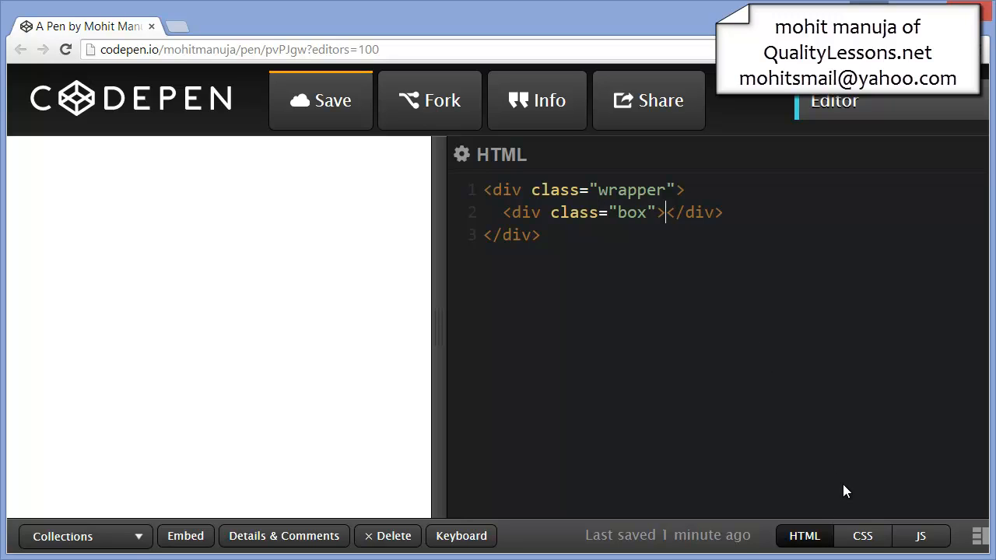
Step: Switch to the pen's empty CSS editor and place the cursor in it
left_click(862, 536)
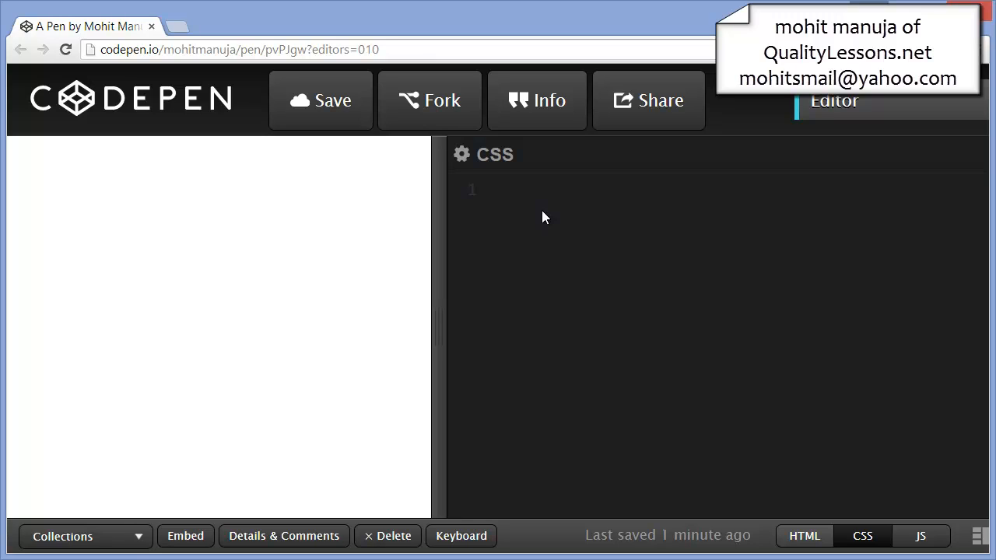
left_click(486, 189)
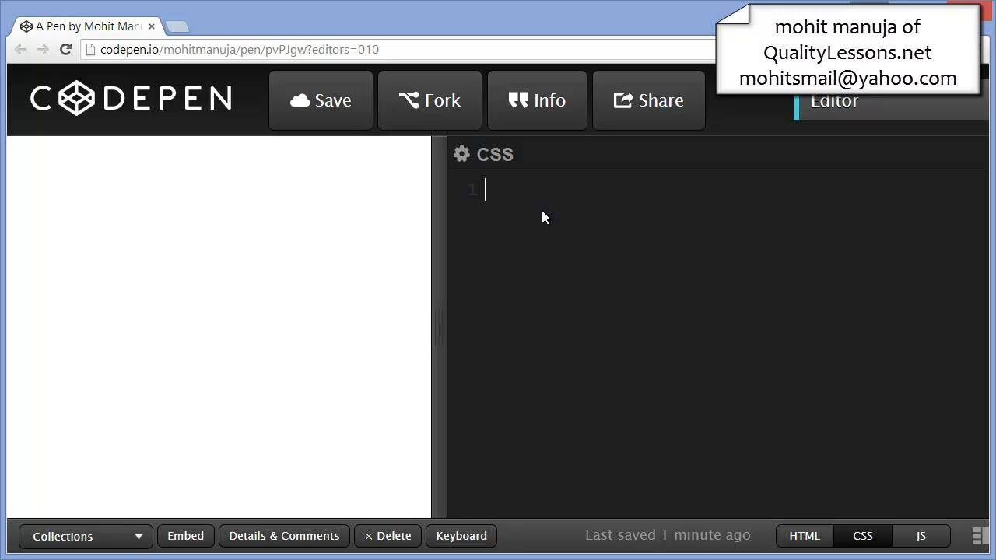
Step: Add a universal * rule with padding 0 and margin 0, leaving blank lines below
type("*")
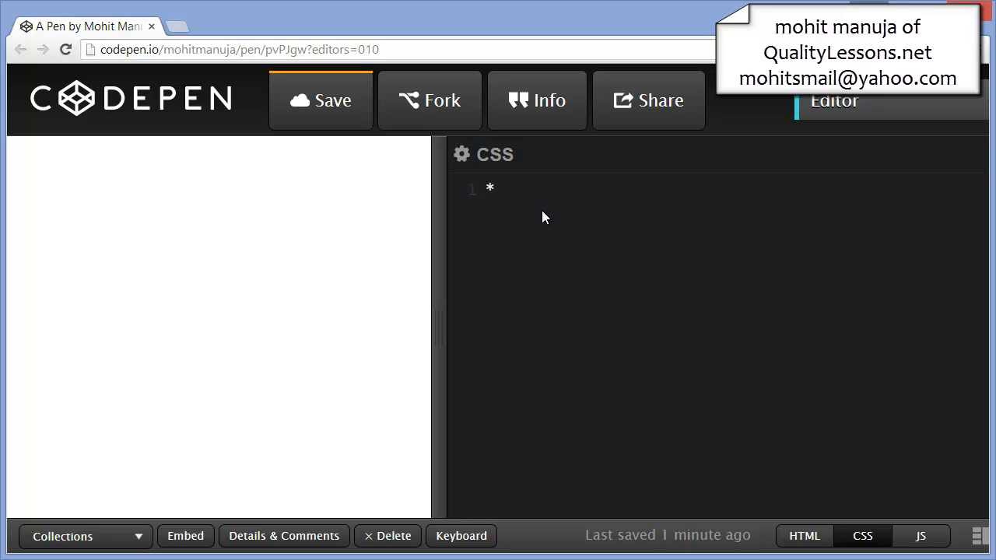
type("{")
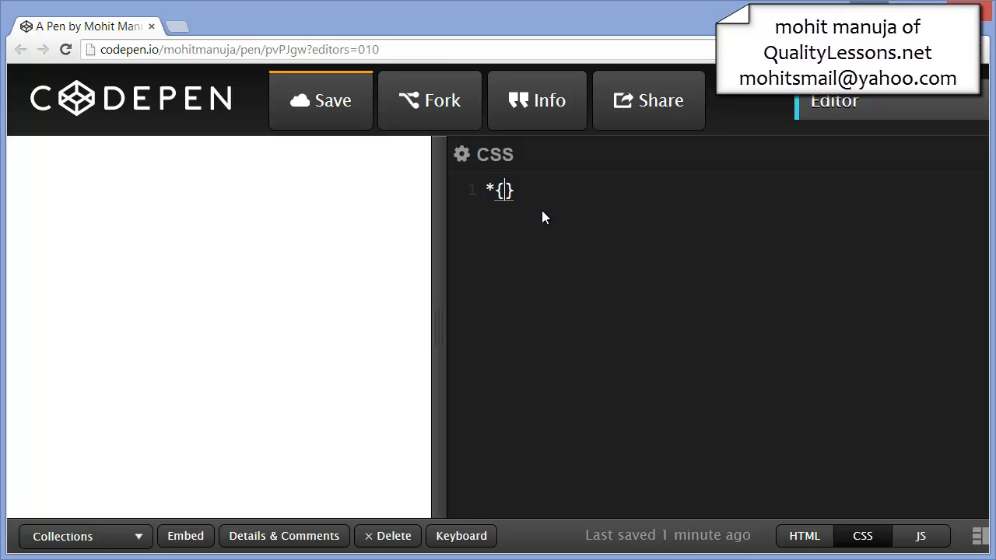
type("p0")
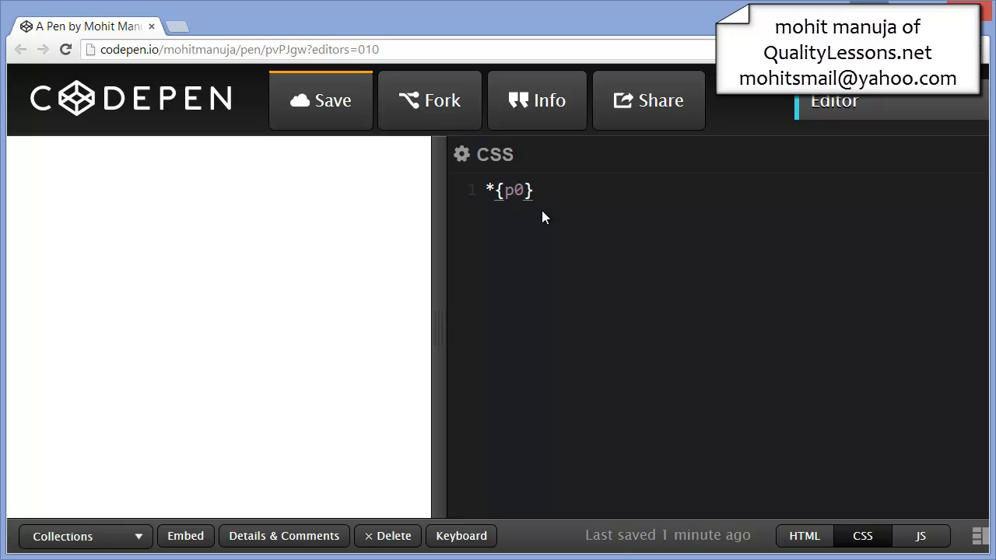
type("+m0")
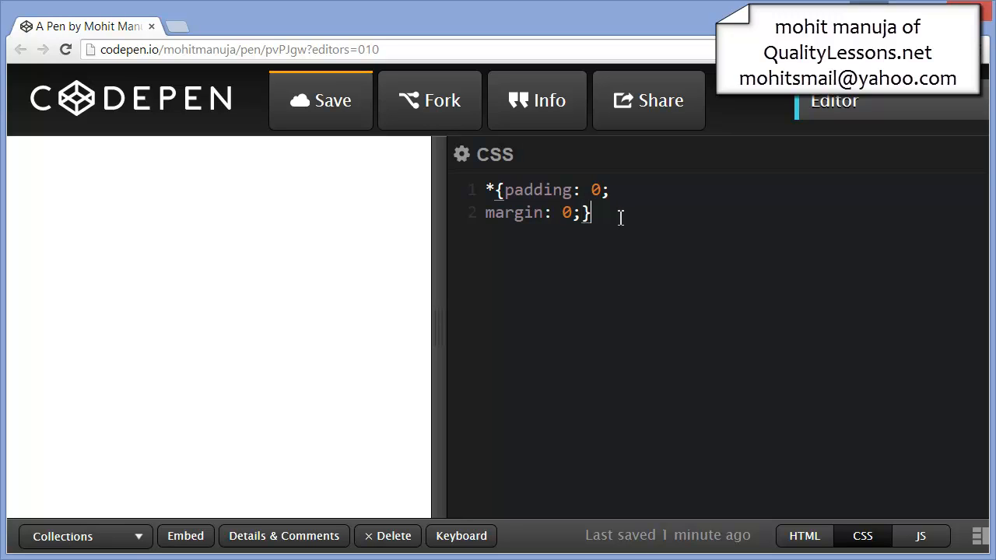
key("Enter")
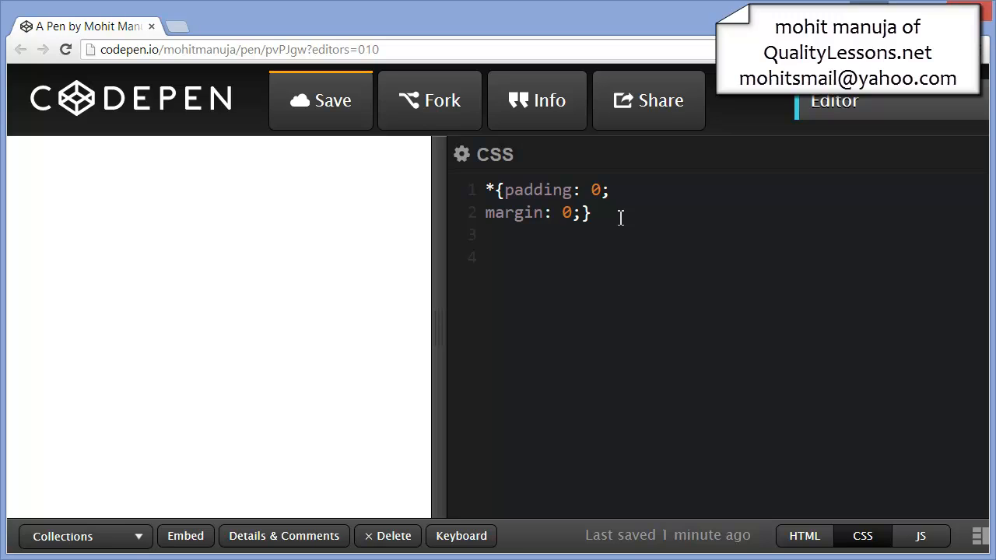
Step: Add a .wrapper rule with width 250, height 250 and a black background
type(".wrapp")
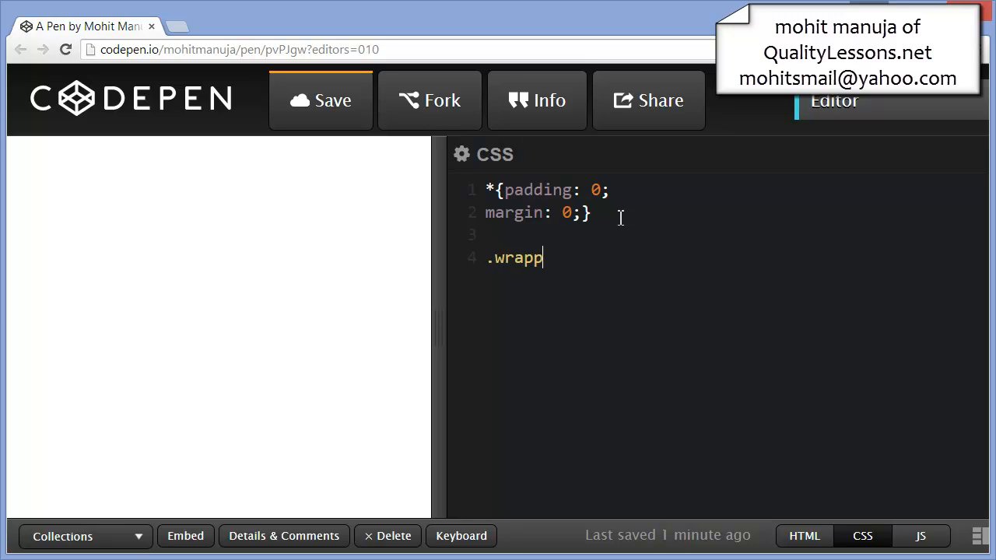
type("er{")
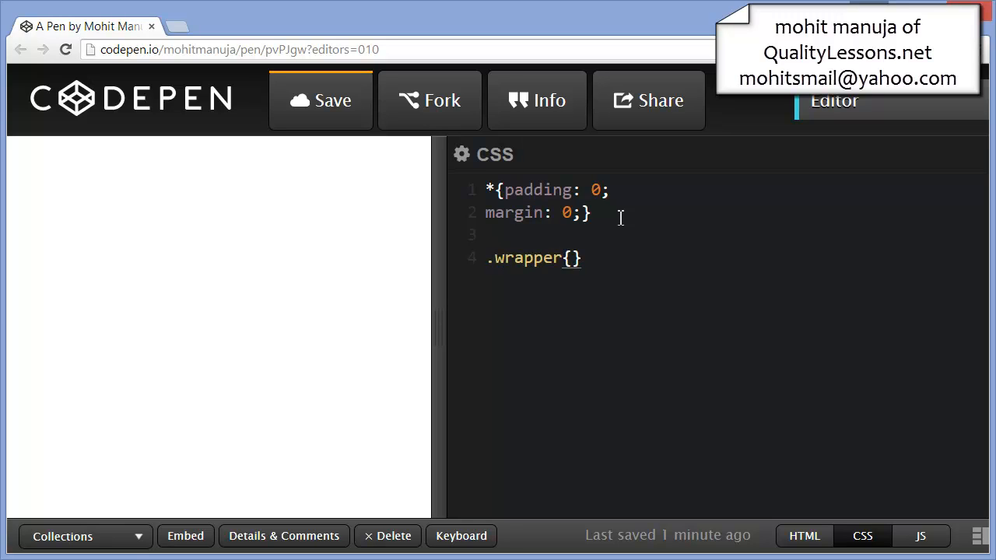
type("w2")
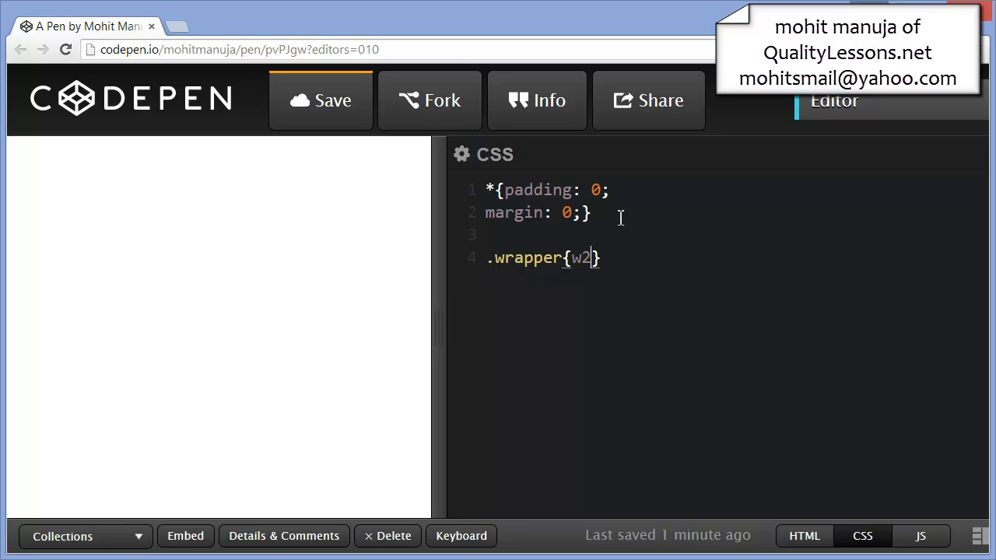
type("5")
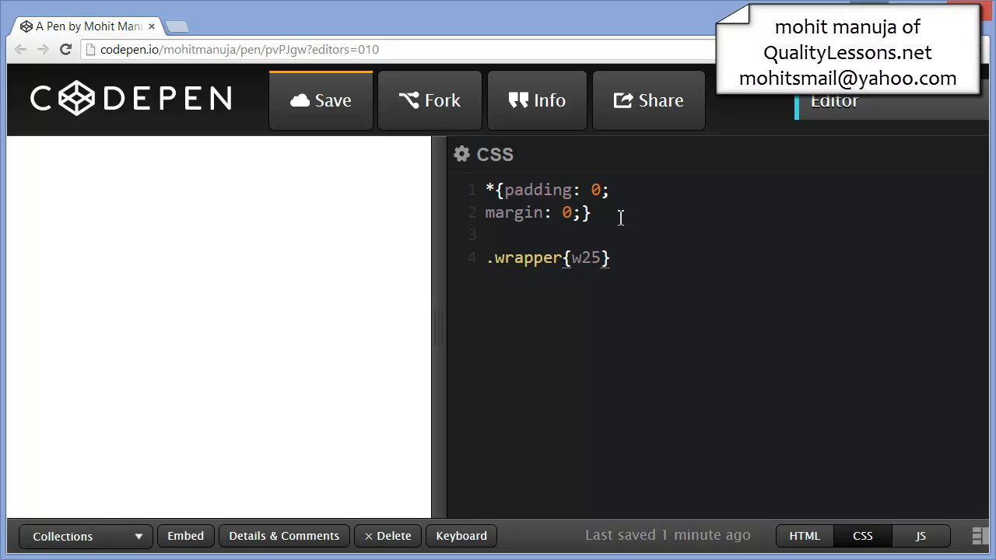
type("0")
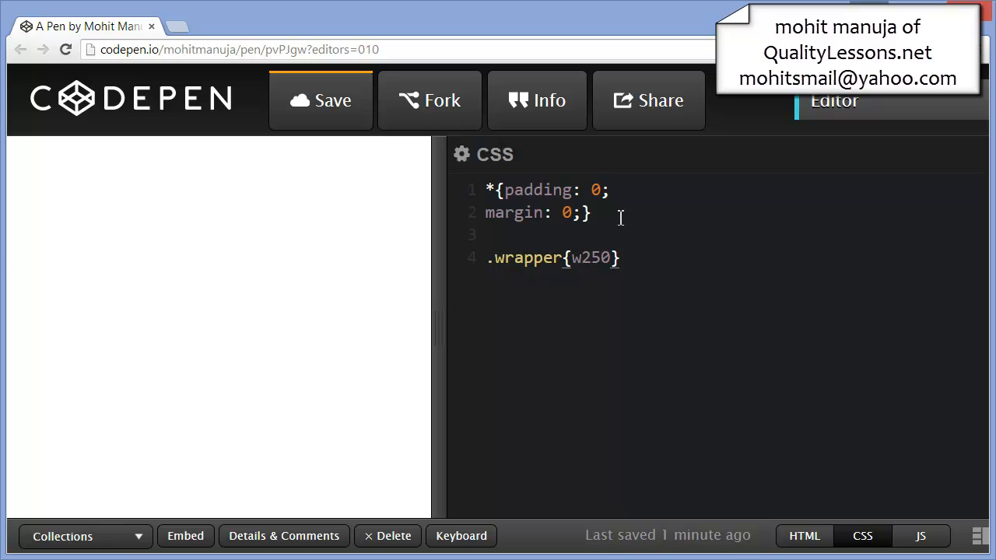
type("+h")
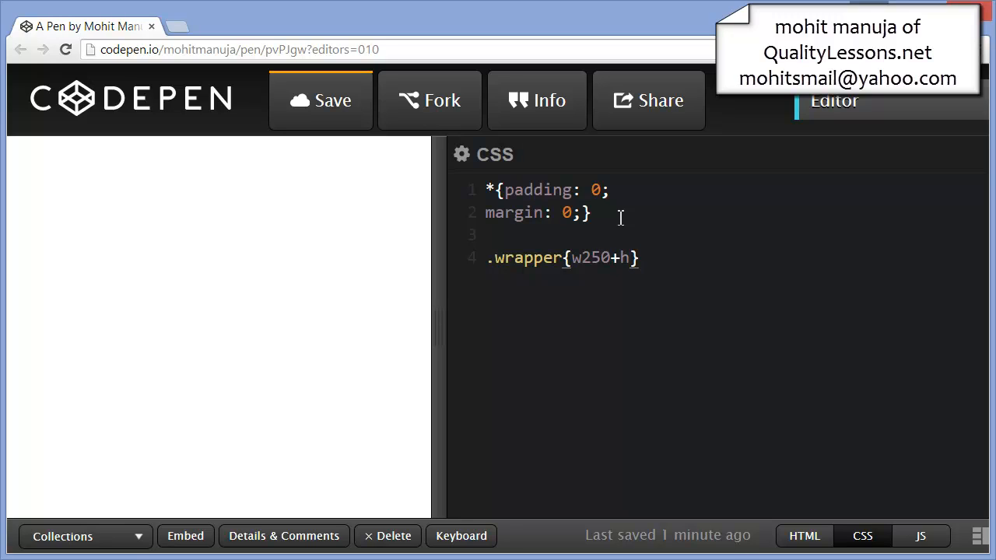
type("2")
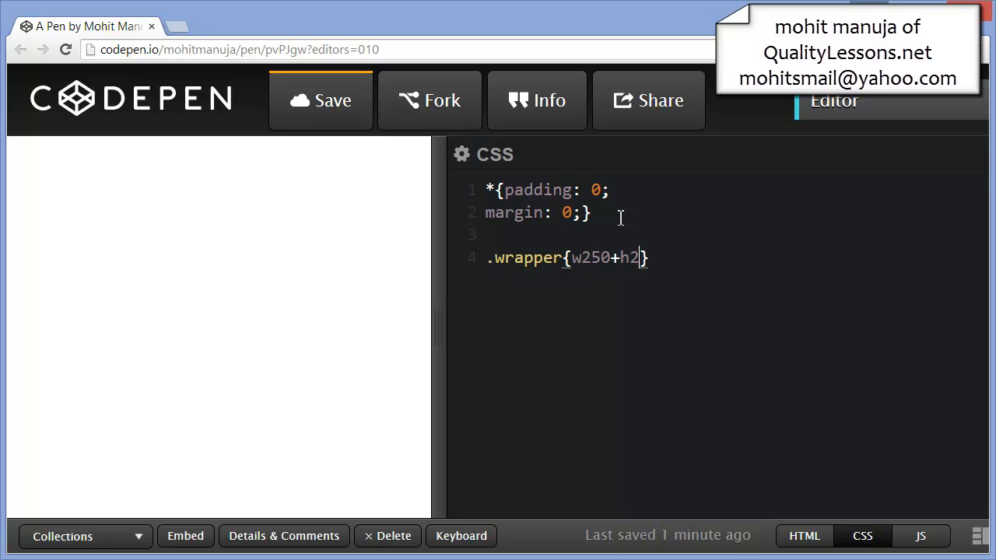
type("50")
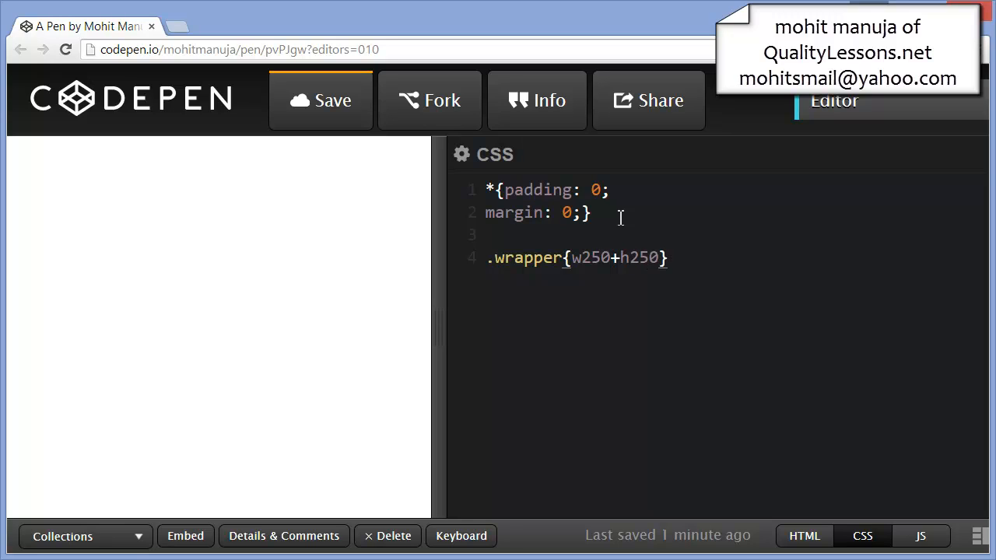
type("+")
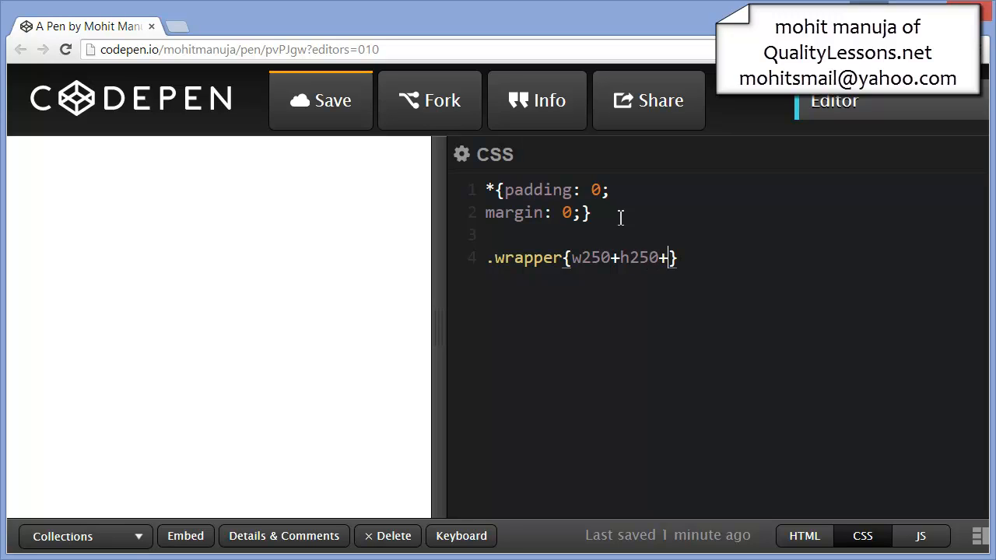
type("g")
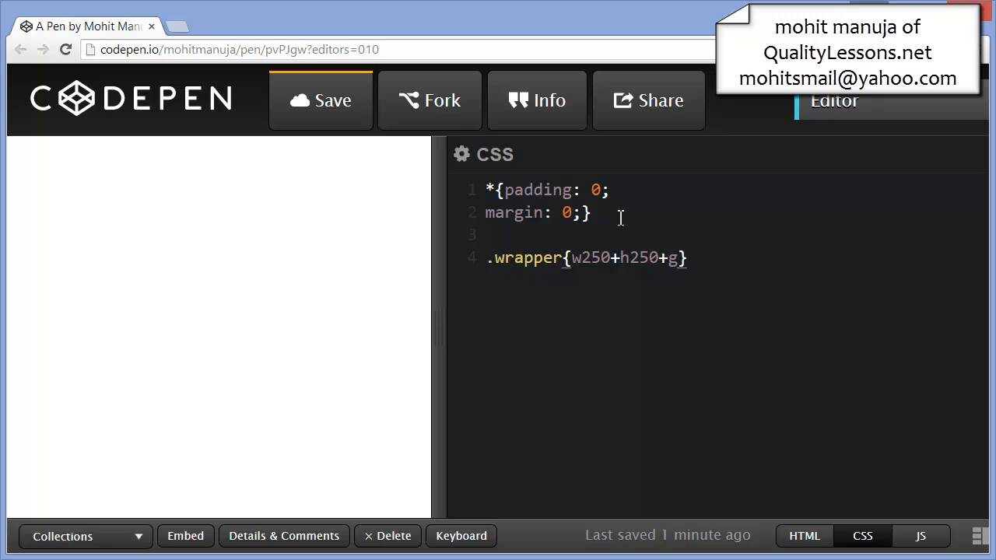
type("b")
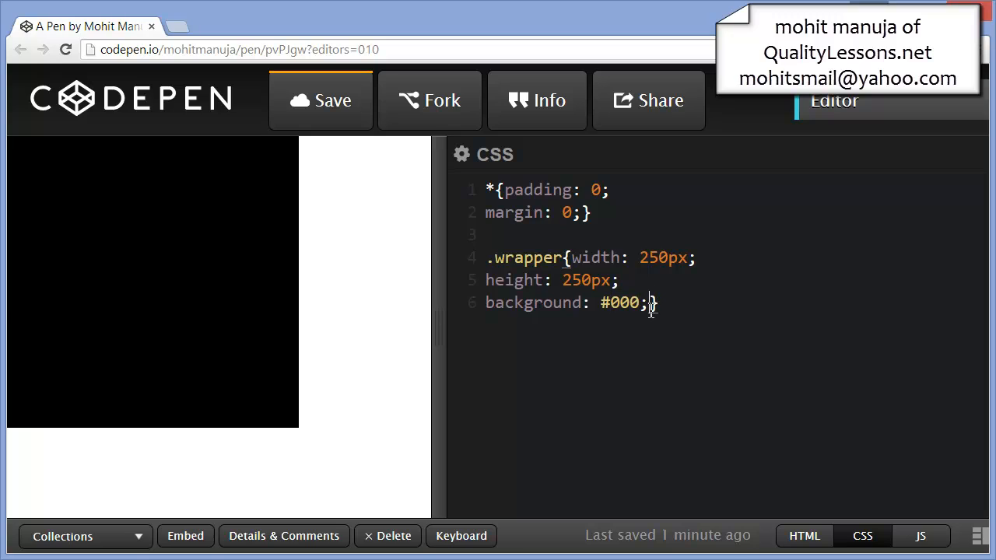
key("Enter")
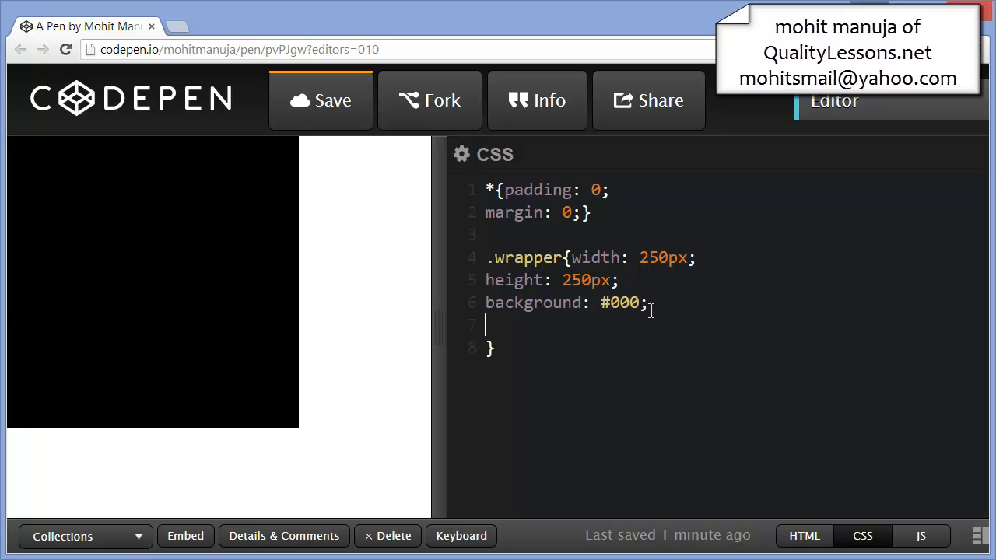
Step: Give .wrapper a 100px margin and begin its position declaration
type("m")
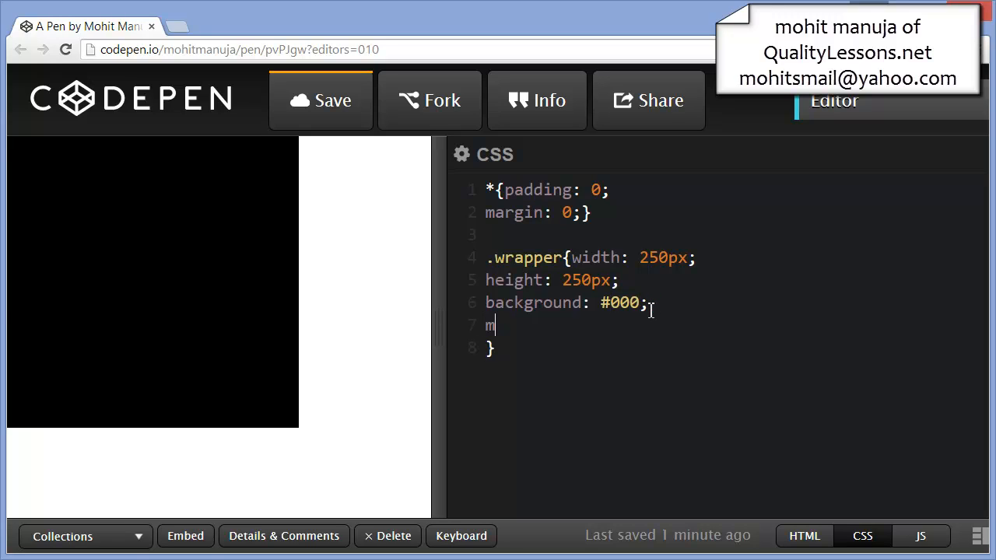
type("argin: 100px;")
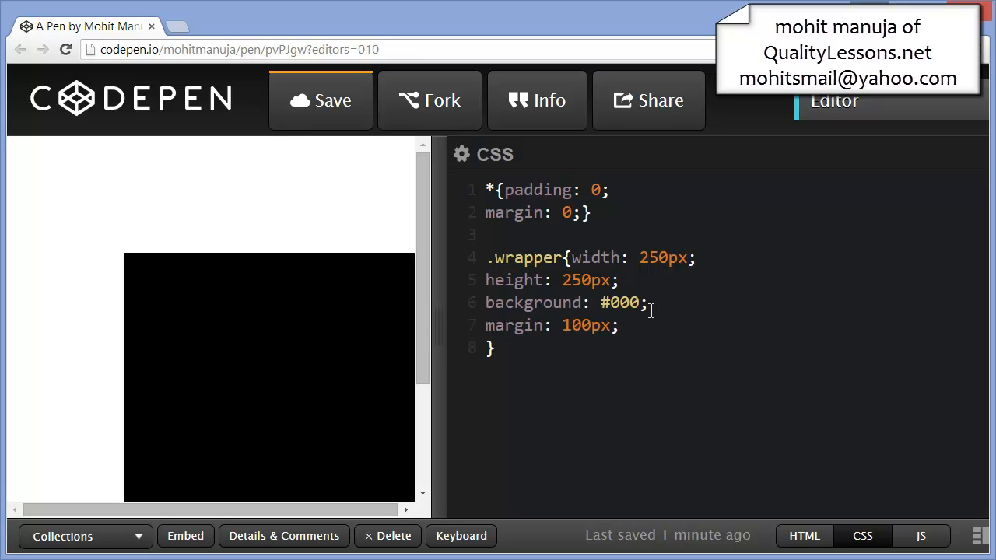
mouse_move(439, 356)
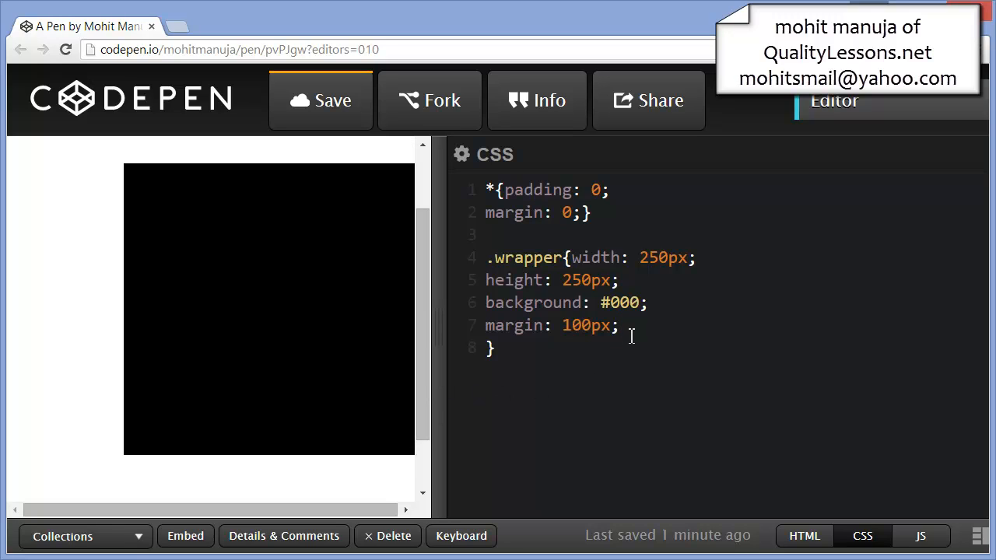
type("position: relative;")
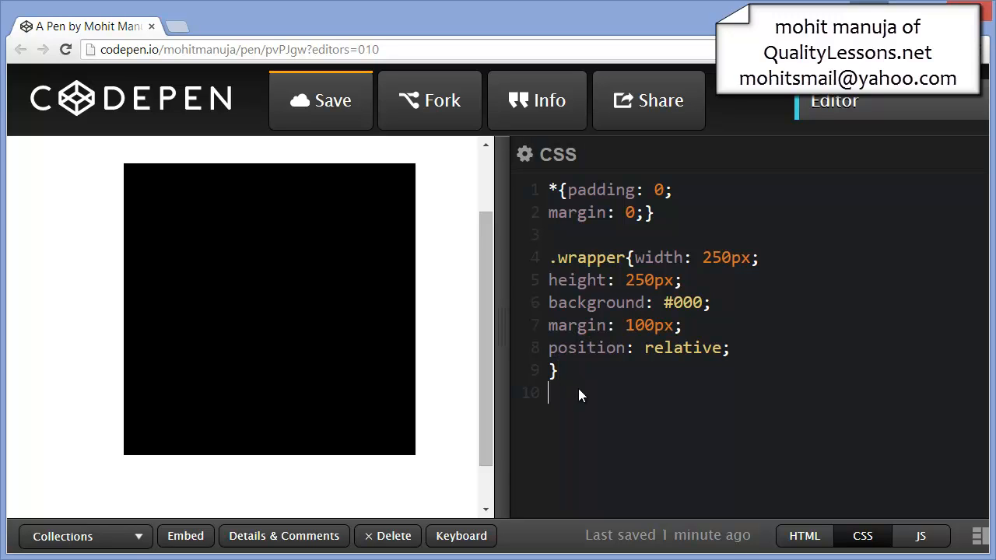
Step: Add a .box rule with width 200, height 200 and background #222
type(".box")
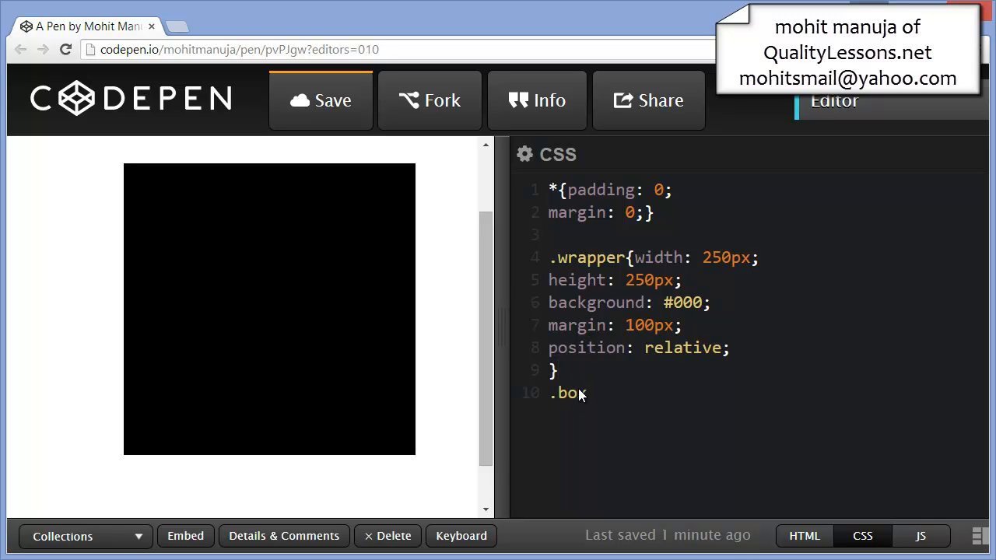
type("{}")
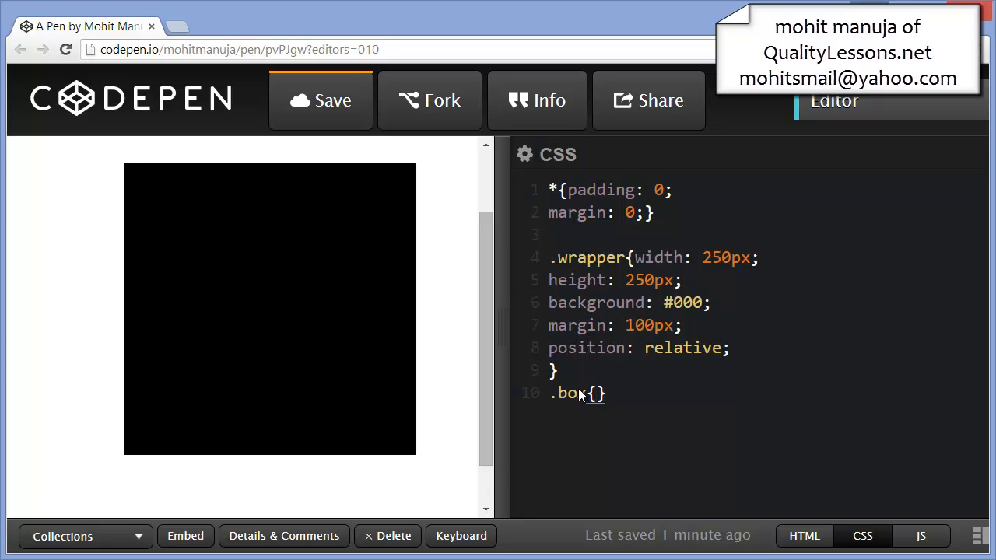
type("w2")
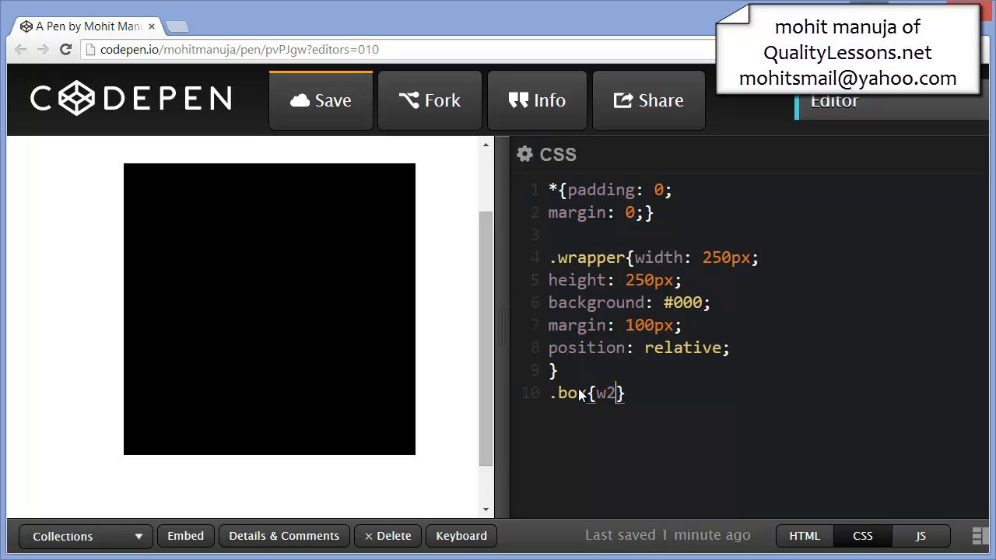
type("00+")
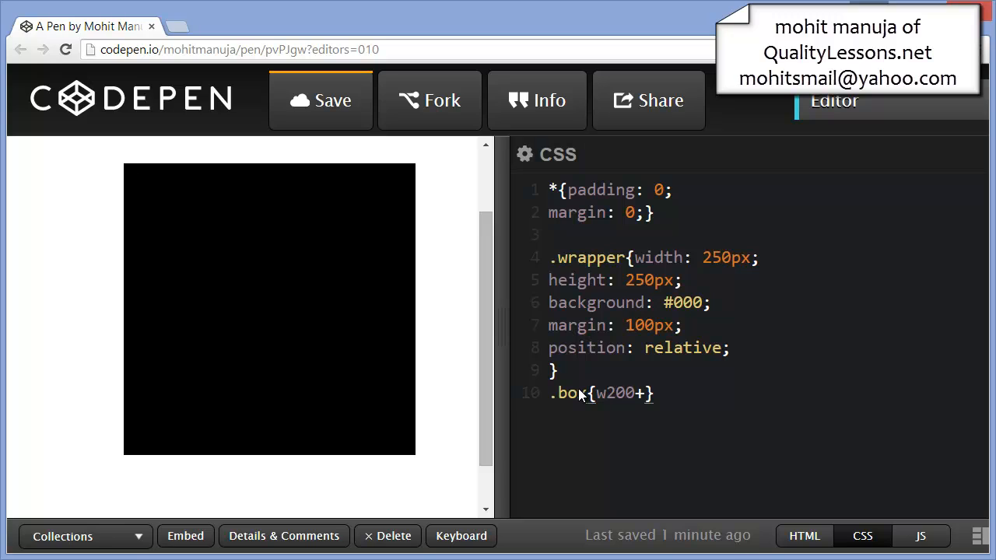
type("h200")
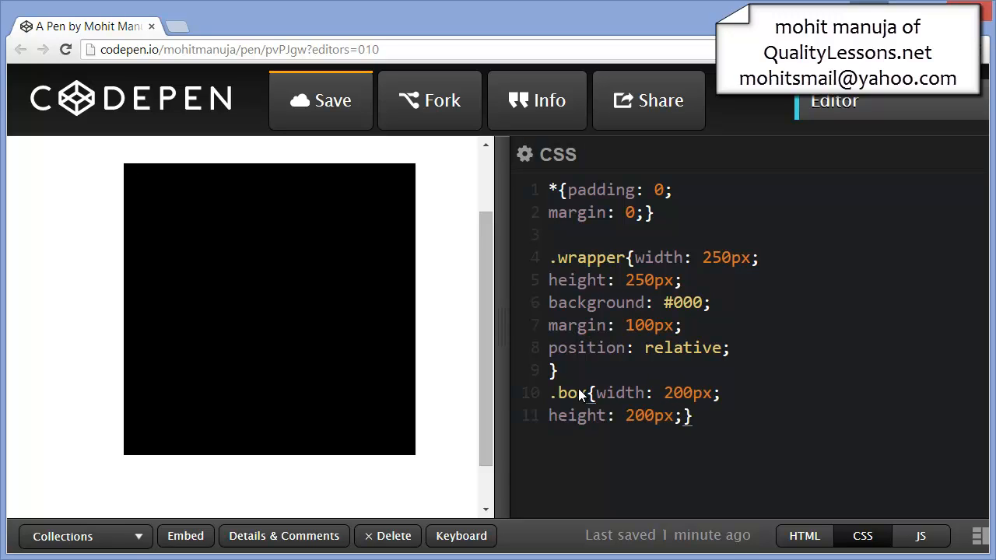
type("background: #000;}")
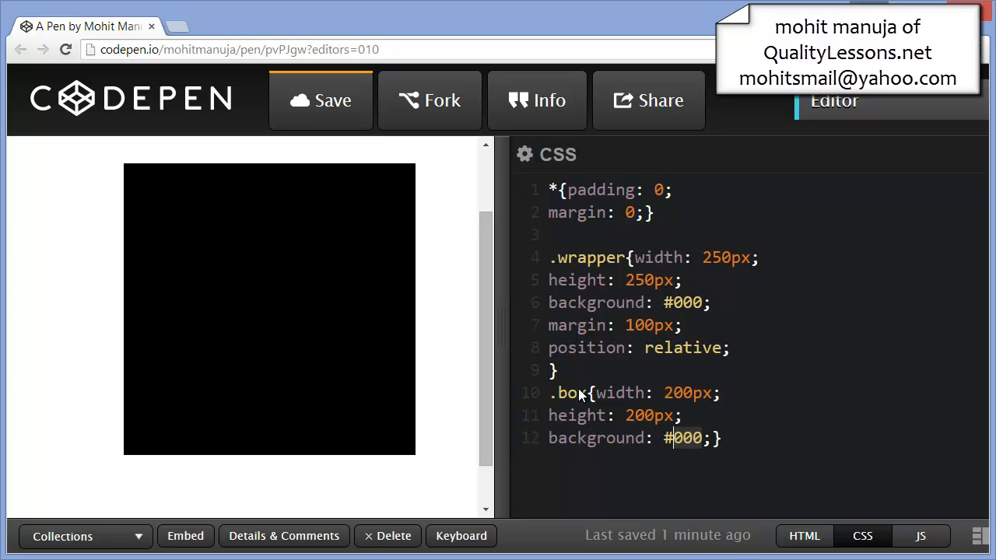
type("222")
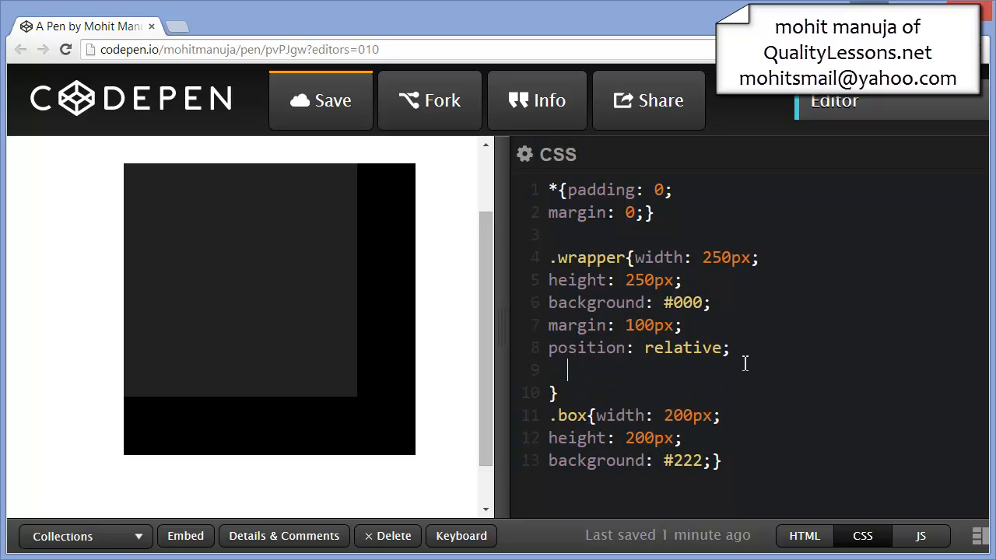
Step: Give .wrapper 25px padding and highlight its position: relative declaration
type("padding: 25px;")
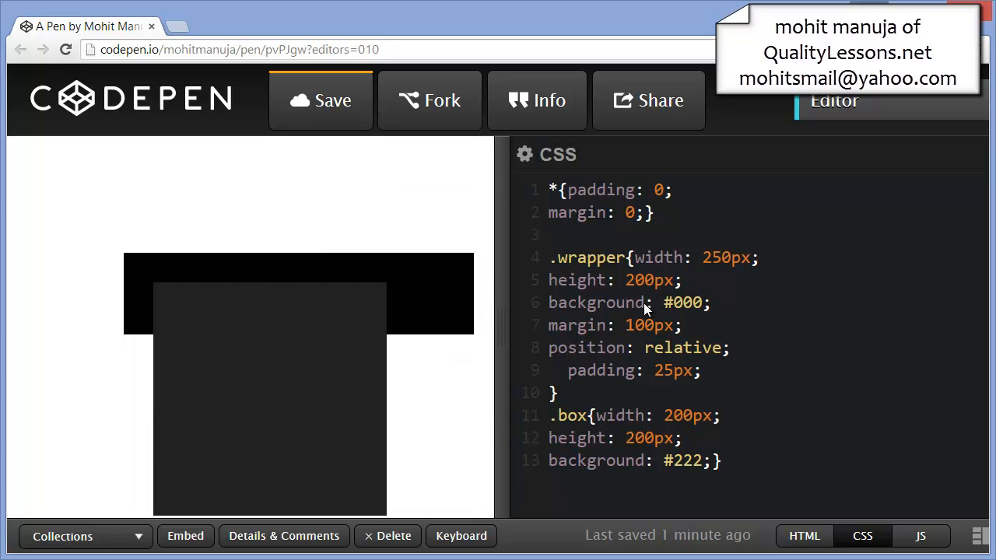
scroll("down", 3)
type("0")
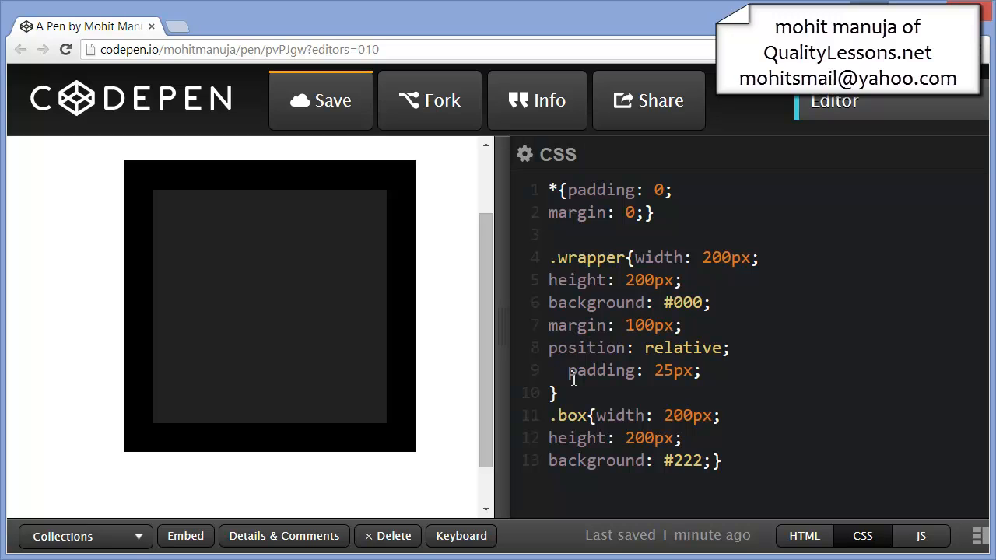
mouse_move(683, 400)
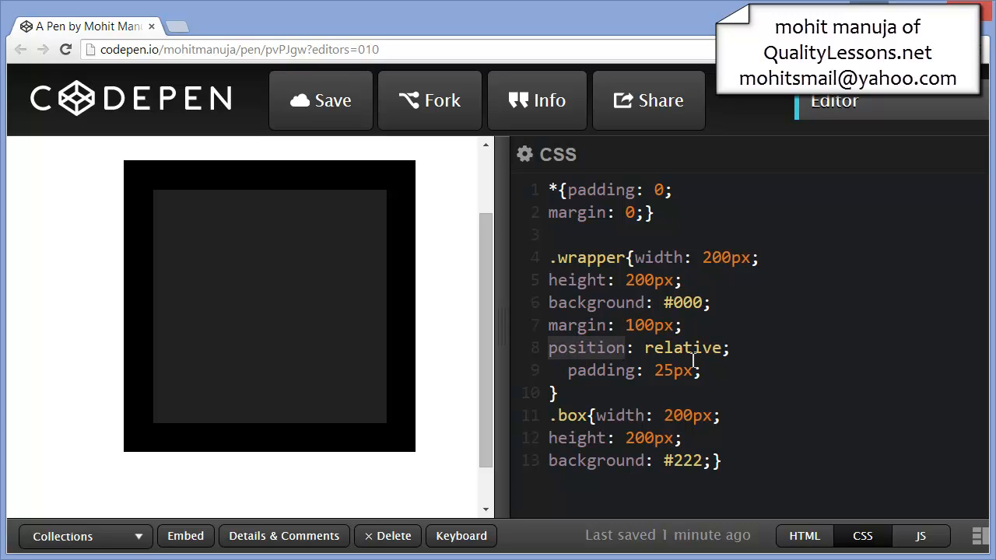
double_click(682, 347)
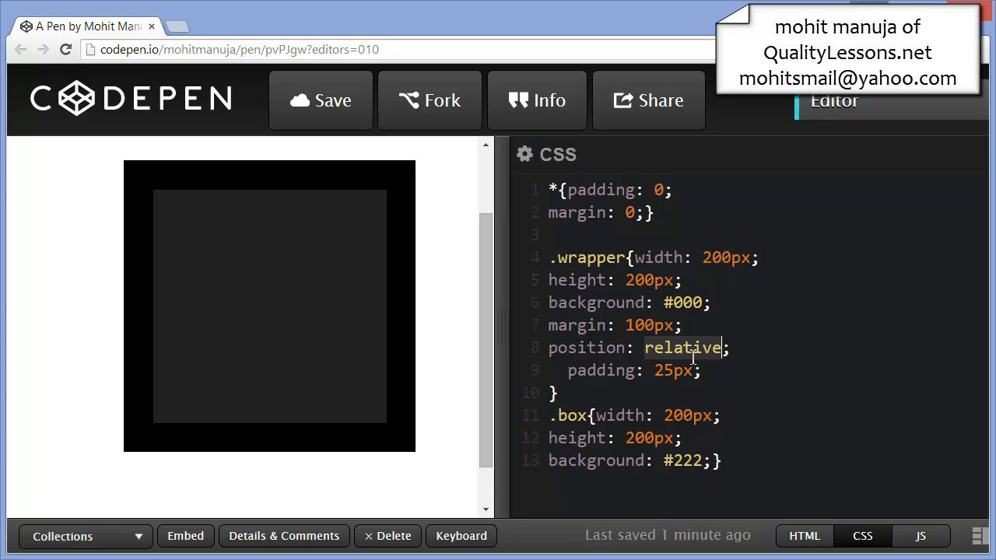
left_click(320, 99)
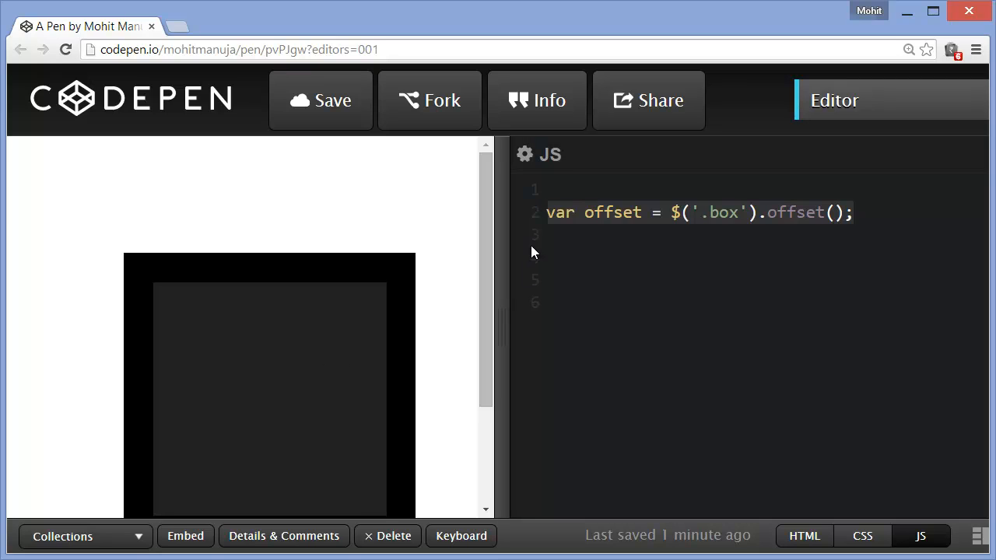
Step: Check jQuery in JS settings, review var offset, and write var pos = $('.box').position();
left_click(524, 153)
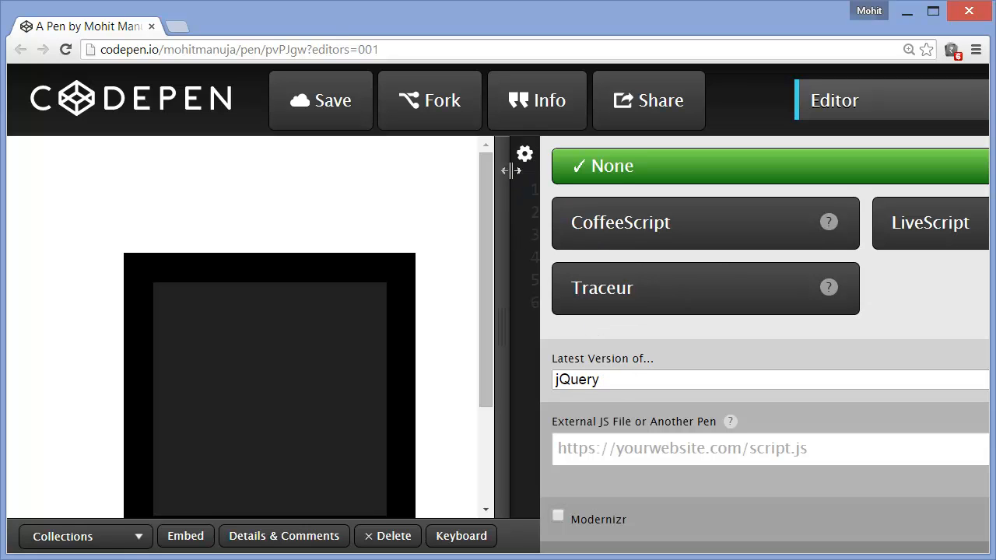
left_click(524, 153)
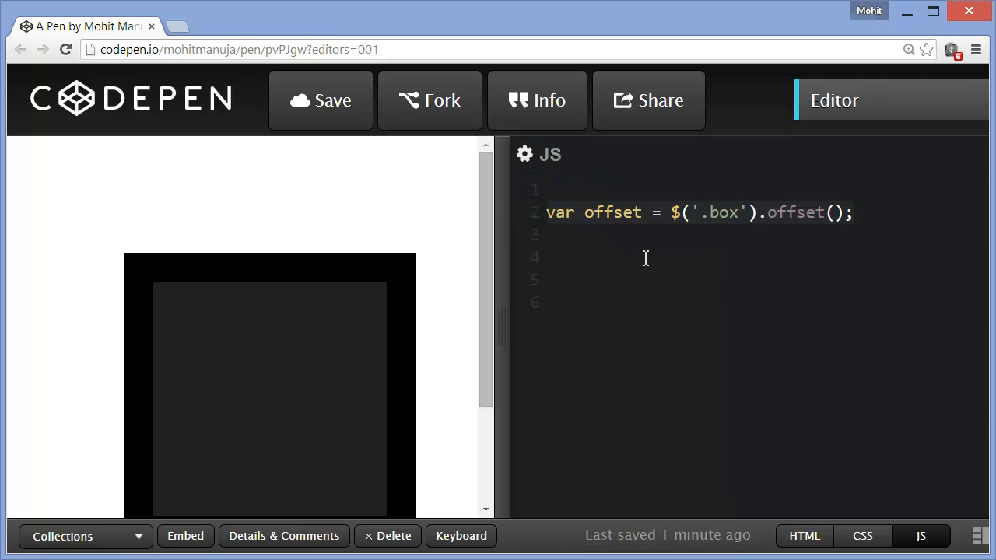
double_click(612, 212)
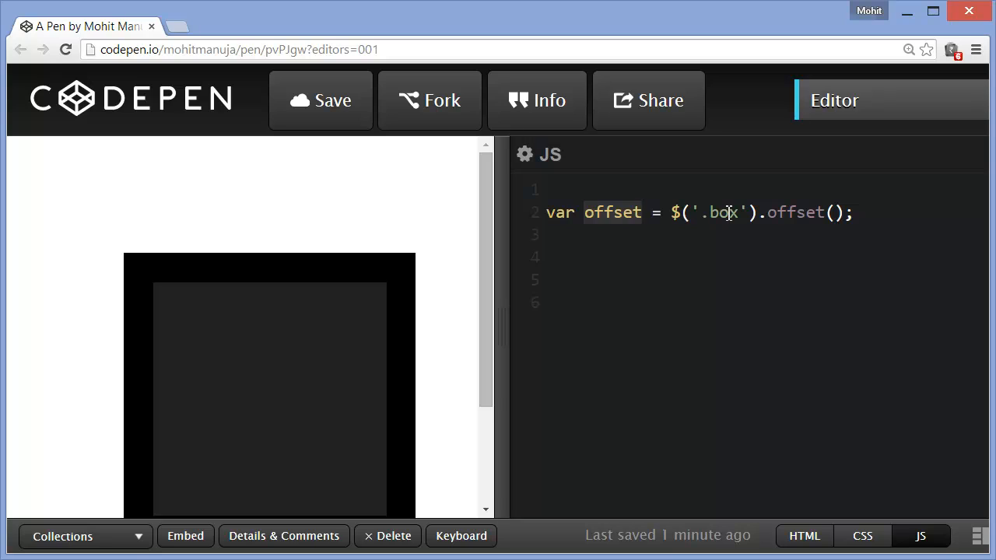
double_click(795, 213)
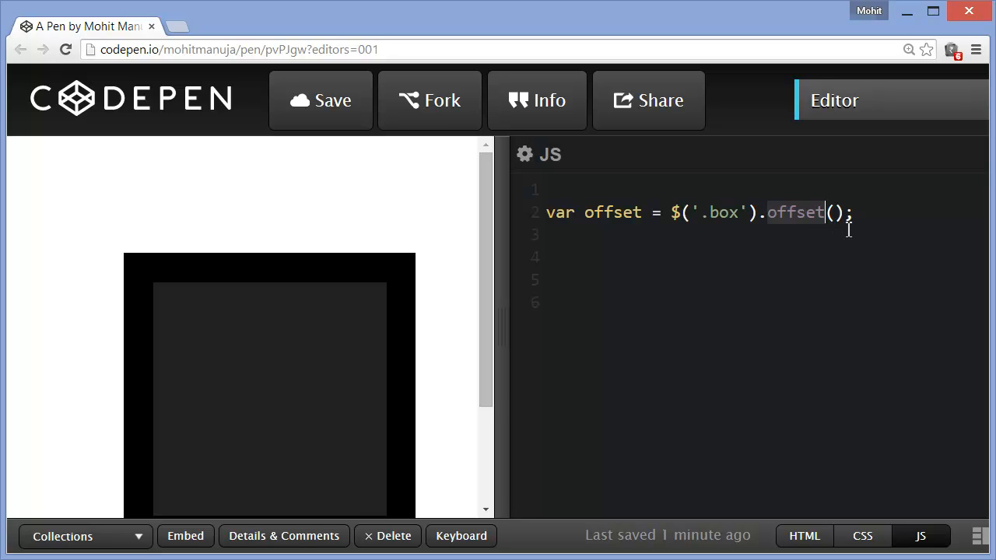
type("var pos = $('.box').position();")
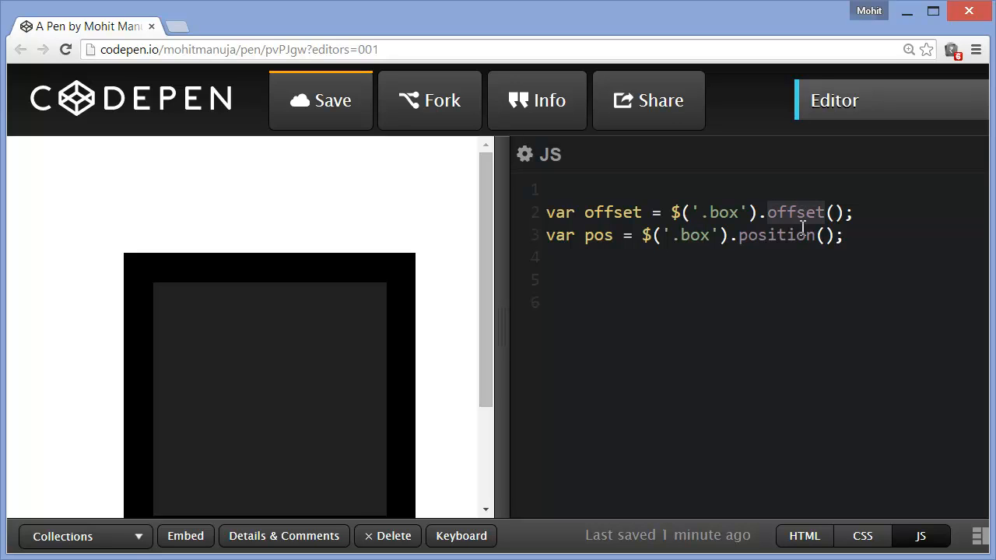
Step: Highlight the position() method on the new pos line
left_click(776, 235)
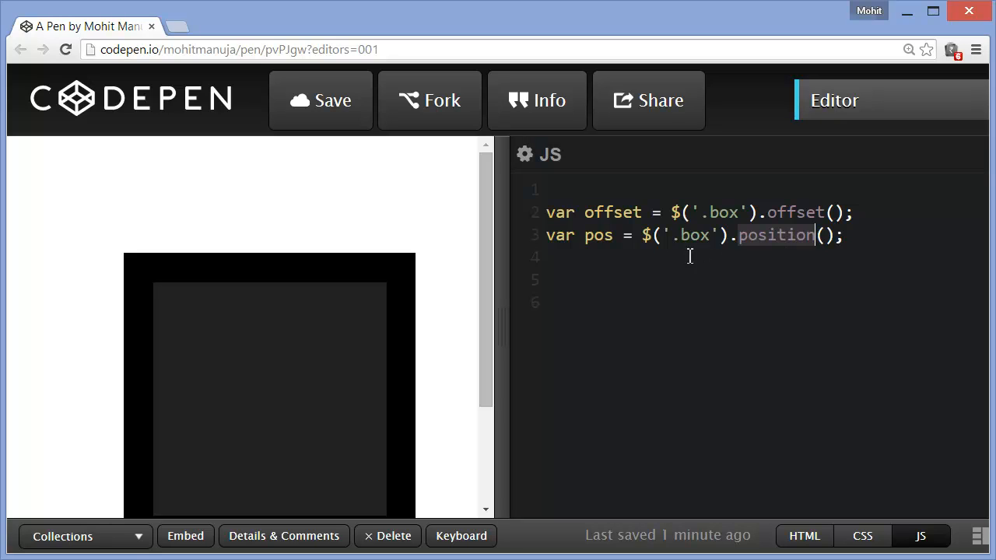
mouse_move(153, 292)
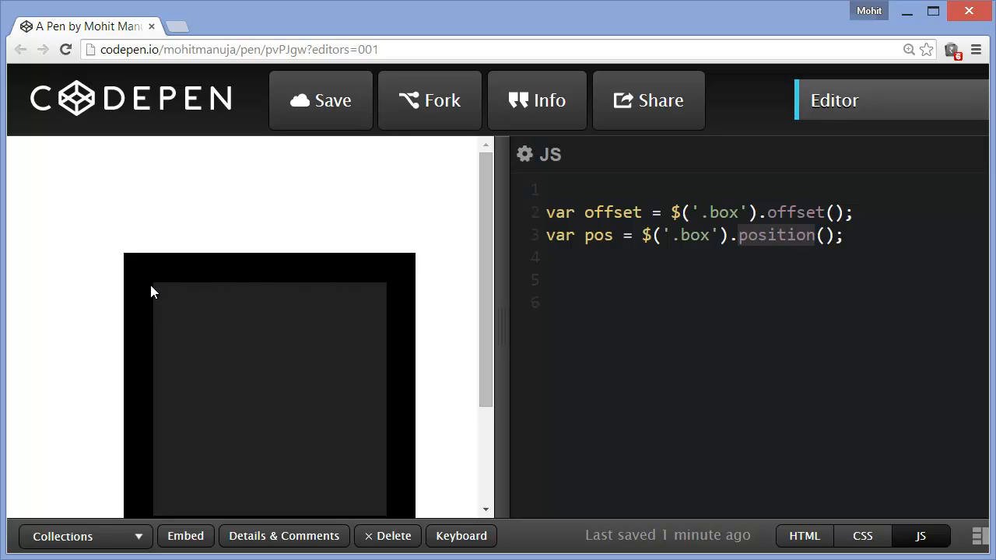
mouse_move(215, 294)
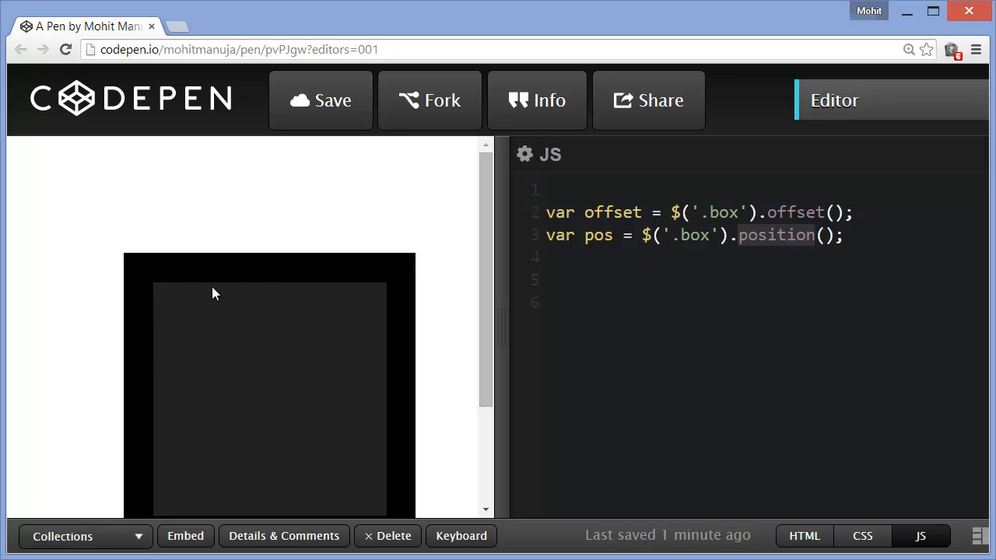
mouse_move(195, 267)
type("alert(offset.left + \", \" + offset.top);")
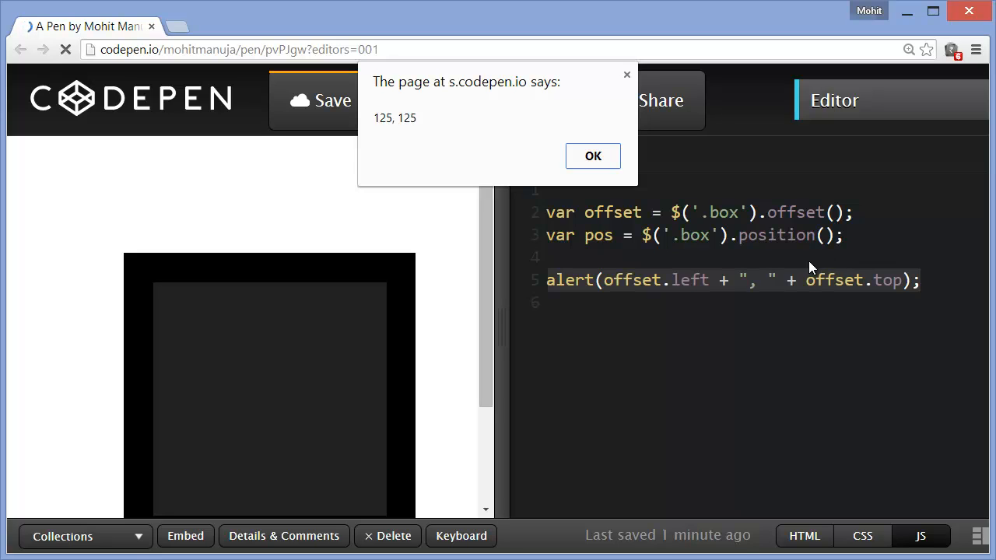
mouse_move(615, 314)
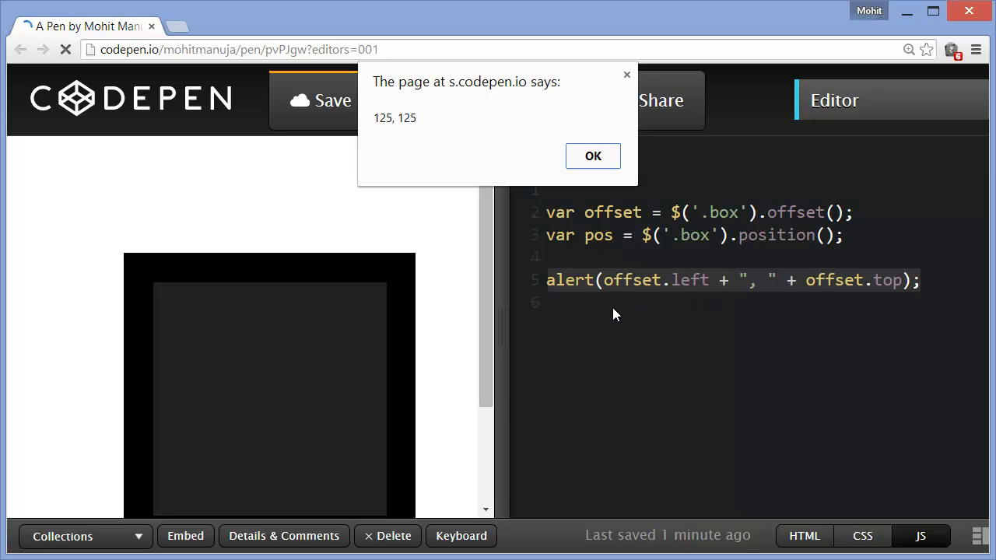
mouse_move(650, 304)
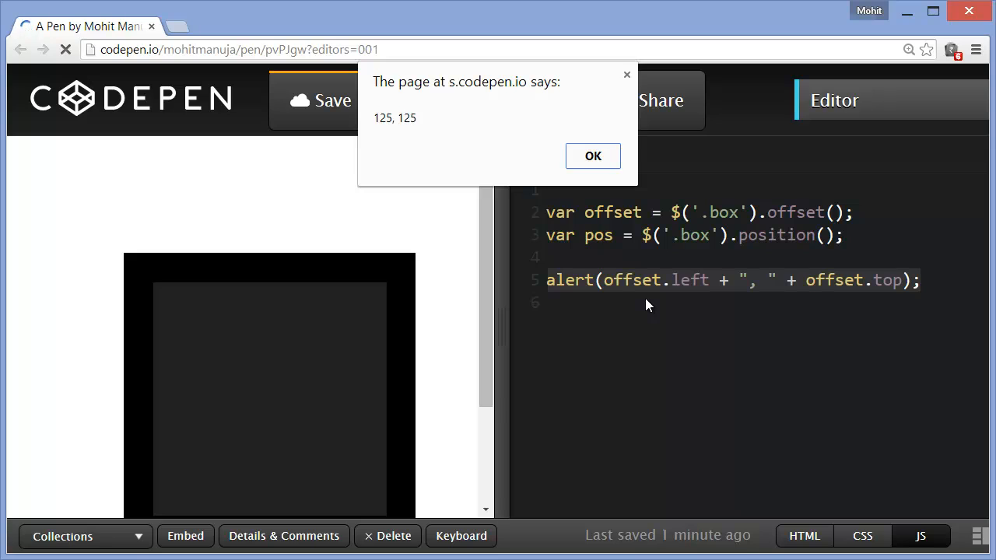
mouse_move(668, 291)
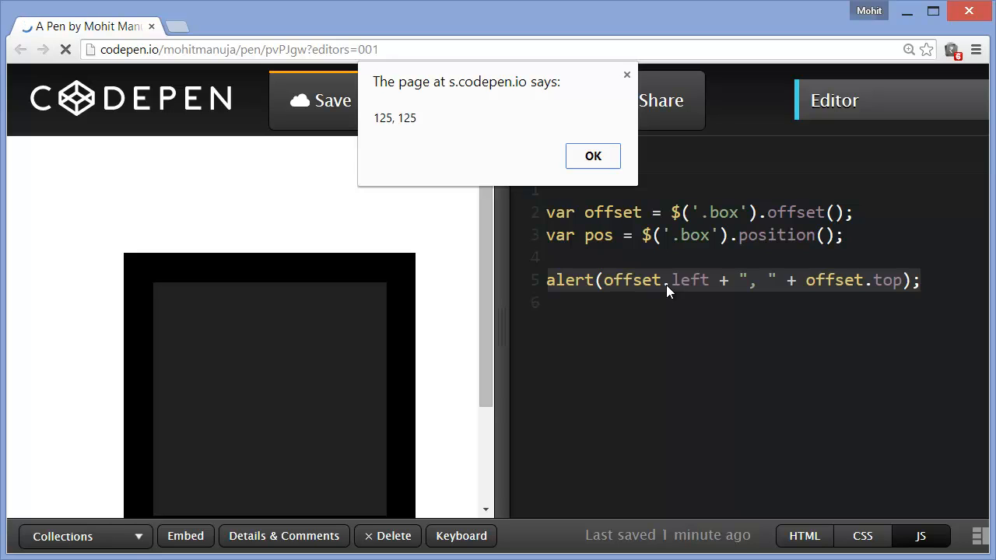
mouse_move(438, 148)
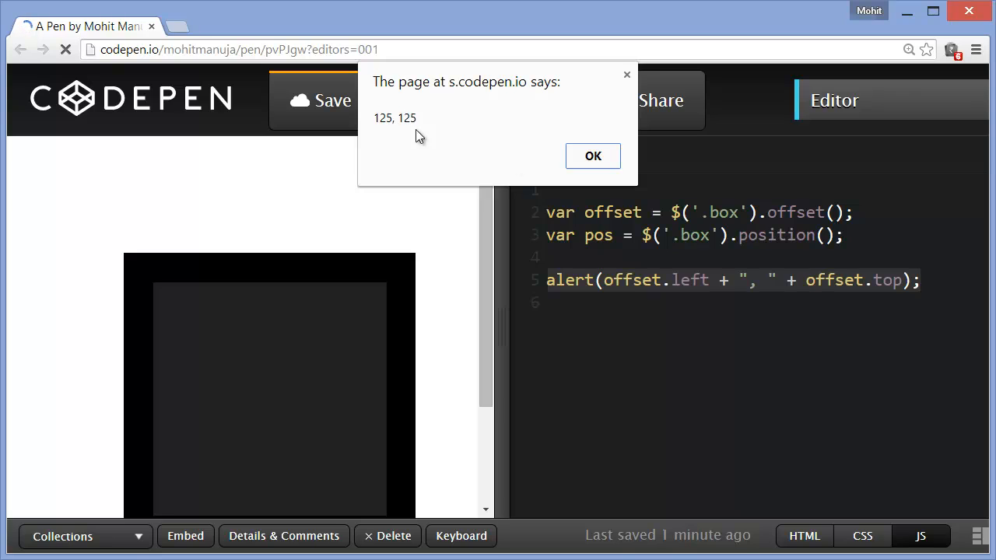
mouse_move(156, 294)
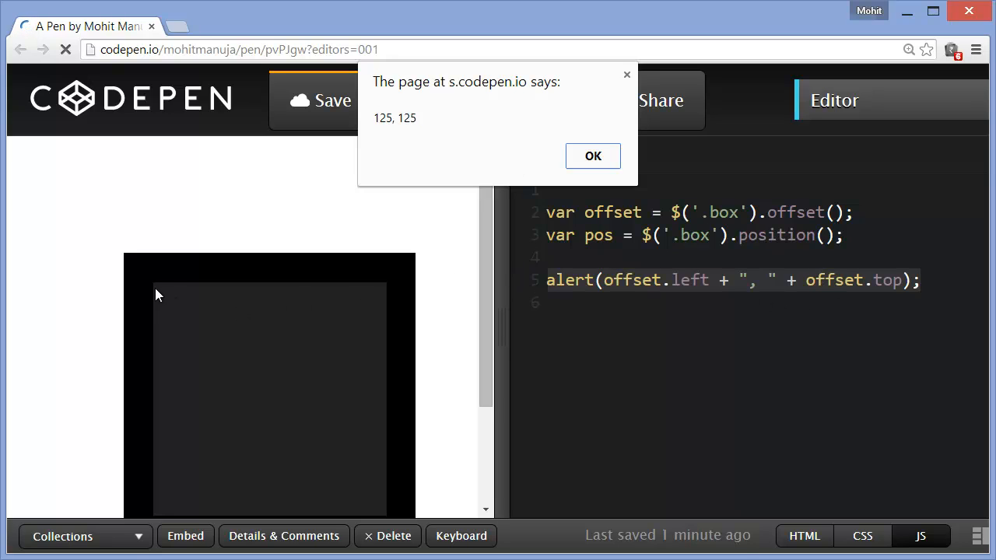
mouse_move(167, 291)
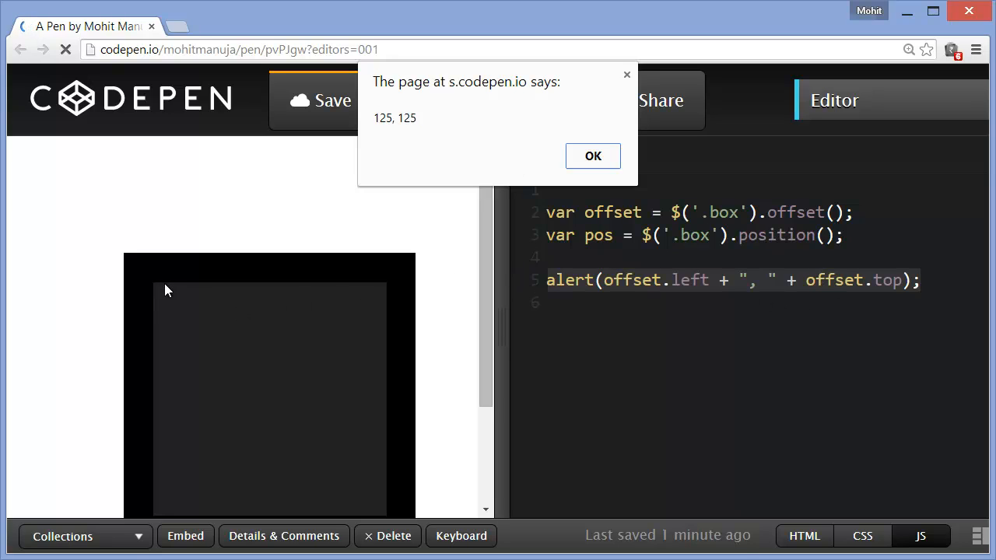
mouse_move(279, 174)
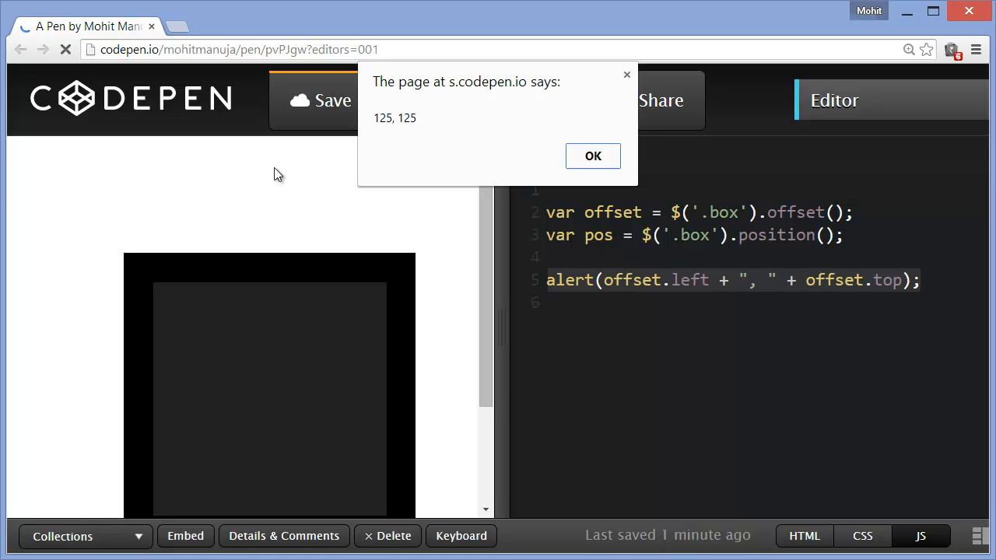
mouse_move(131, 255)
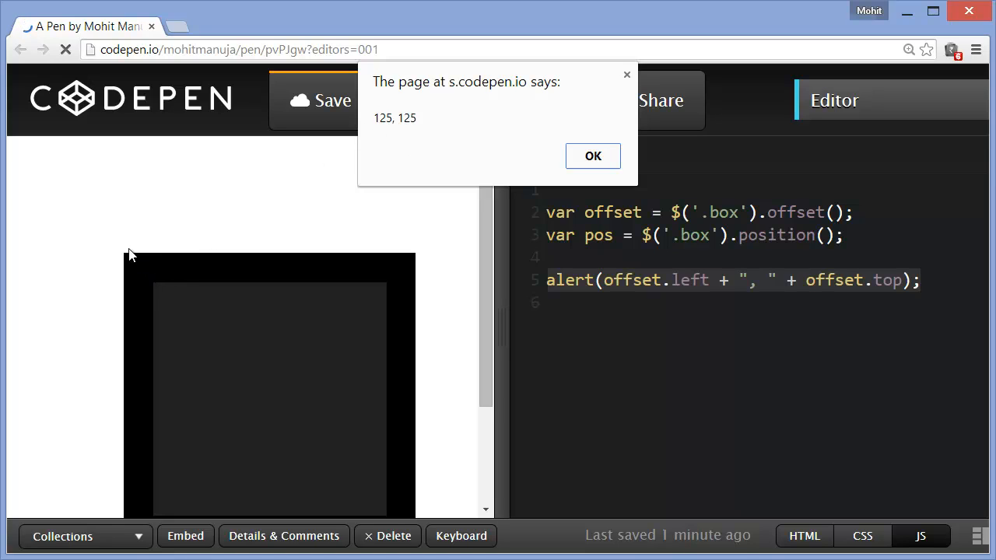
mouse_move(41, 164)
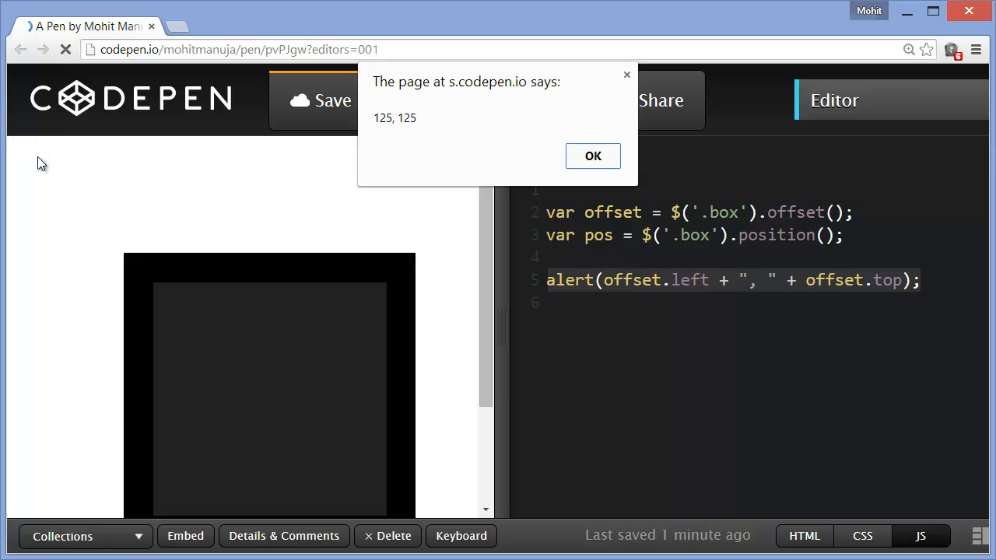
mouse_move(160, 292)
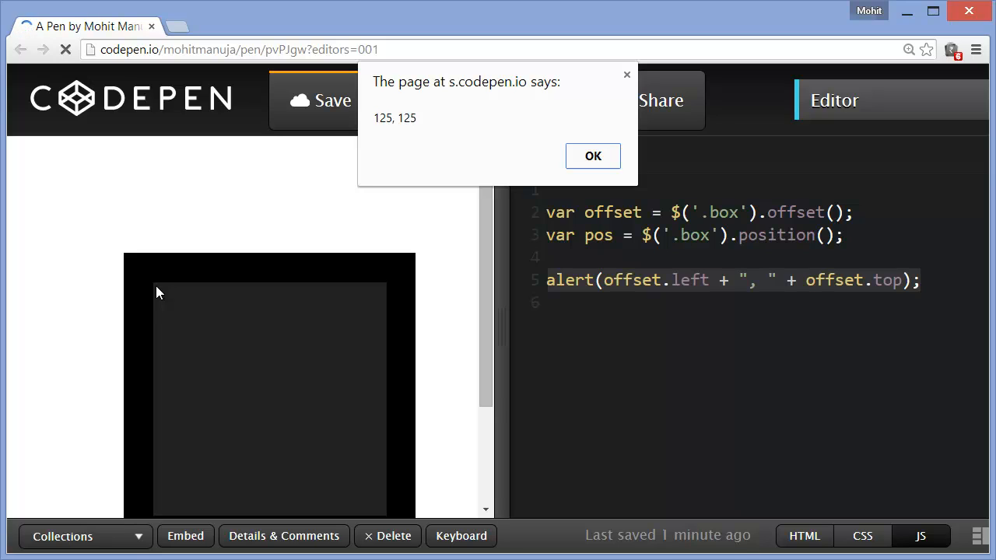
mouse_move(414, 130)
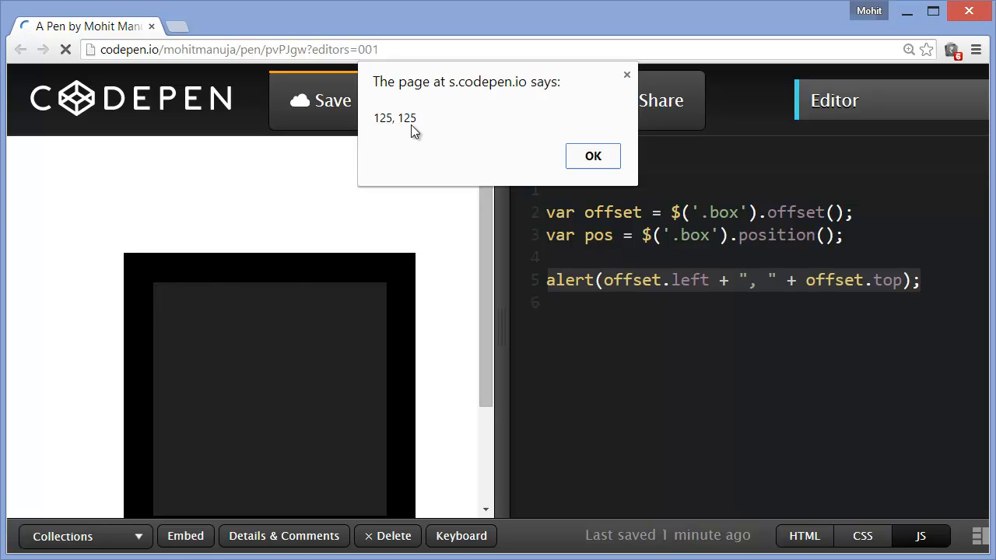
mouse_move(156, 284)
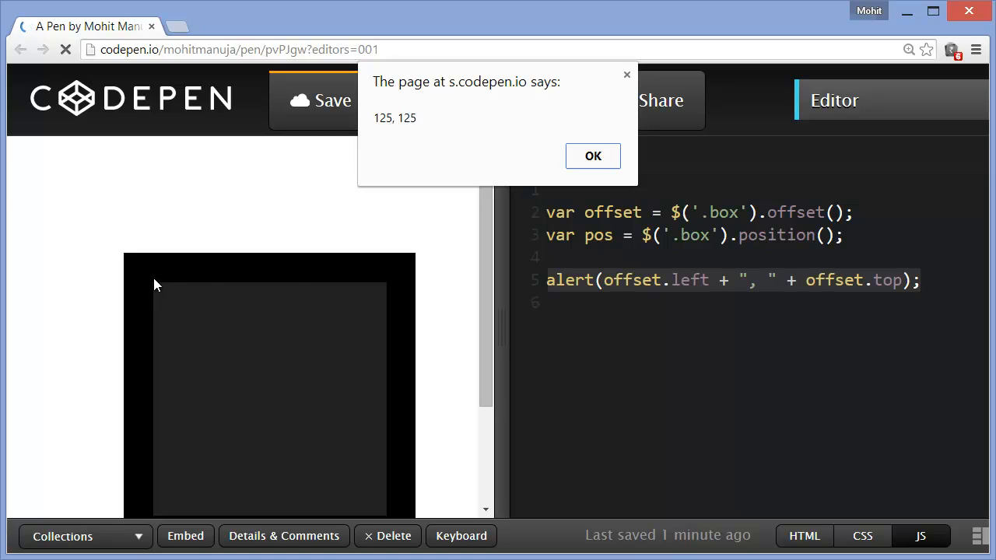
mouse_move(128, 261)
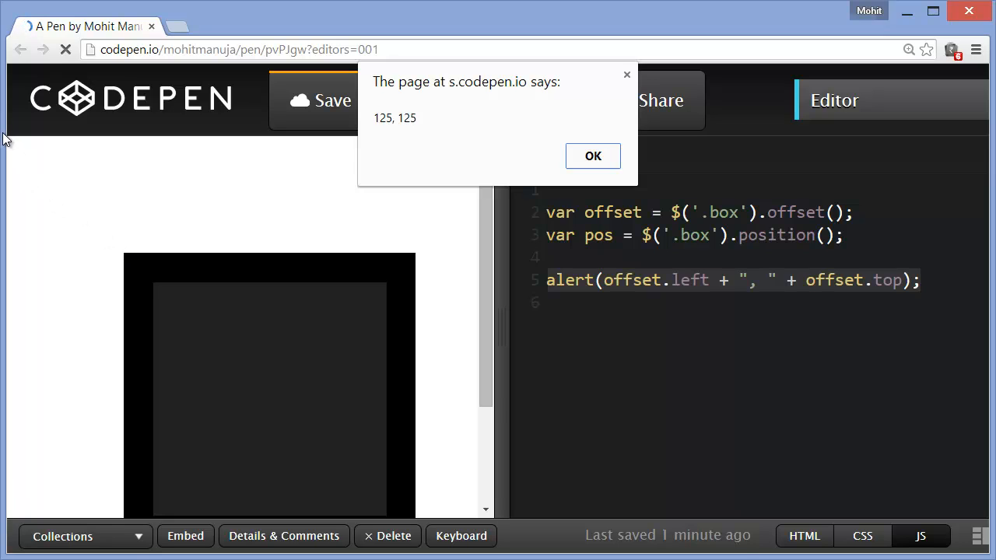
mouse_move(164, 153)
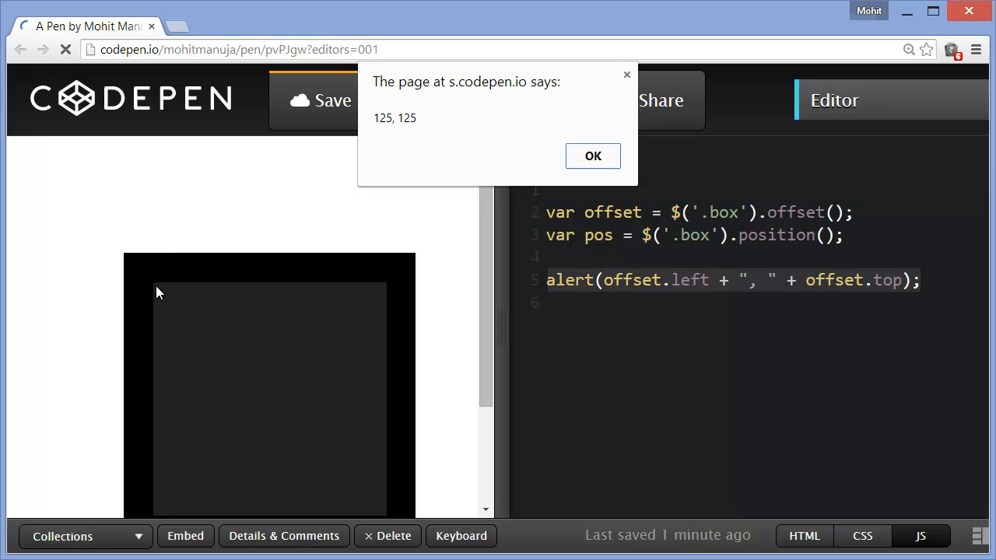
mouse_move(19, 288)
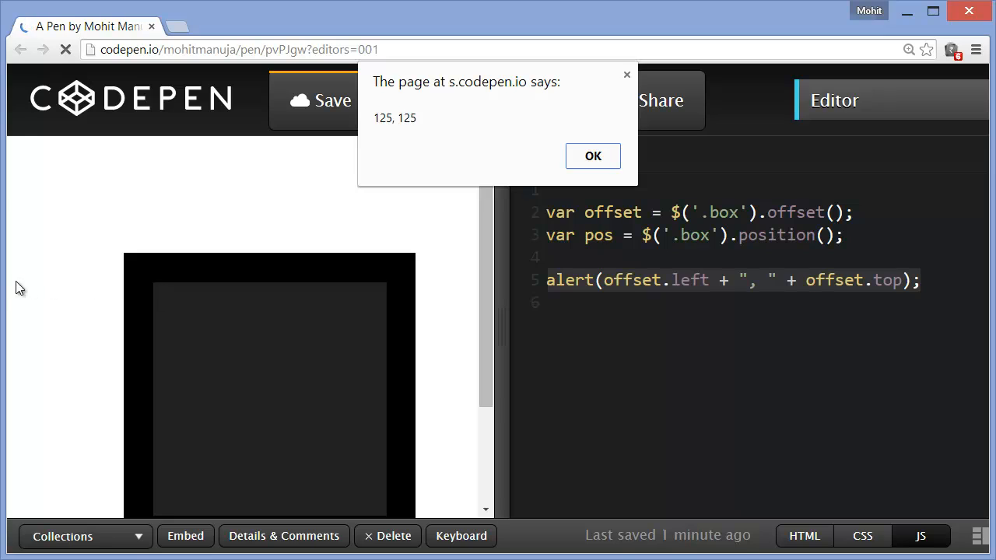
mouse_move(6, 292)
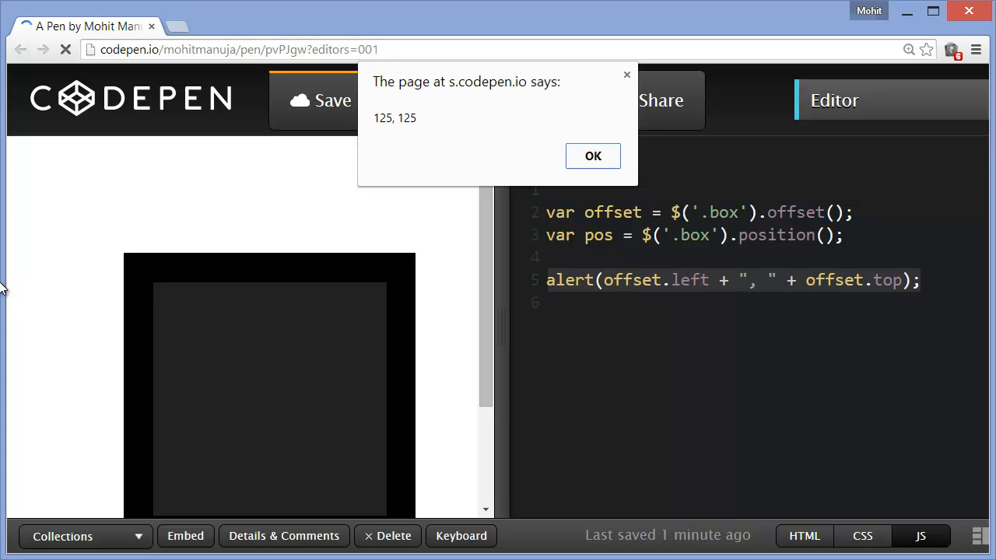
mouse_move(400, 134)
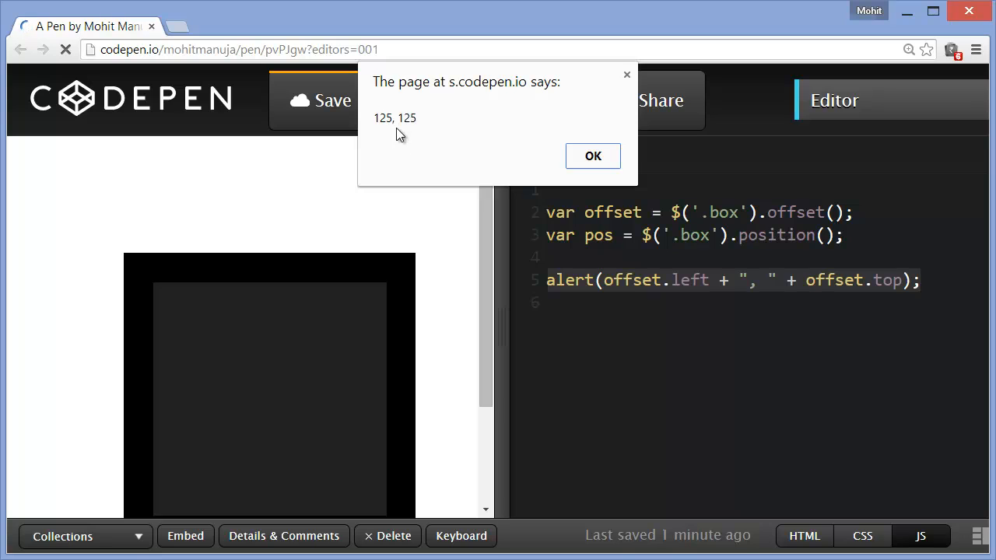
mouse_move(398, 129)
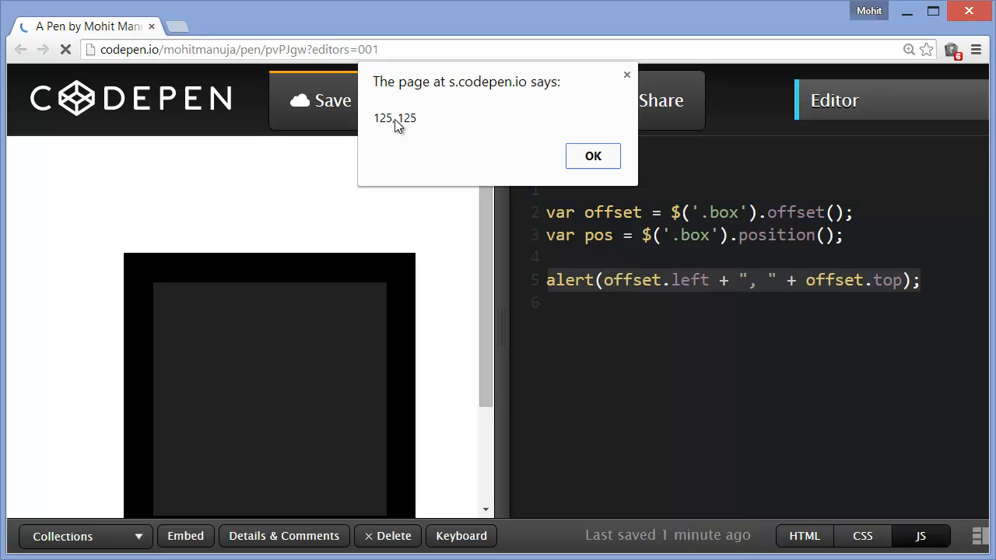
mouse_move(745, 289)
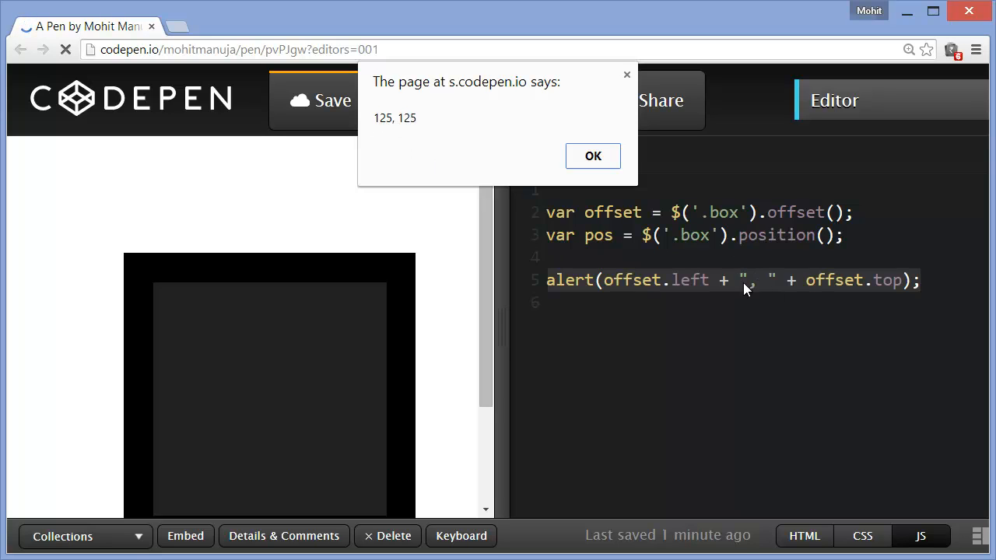
mouse_move(683, 289)
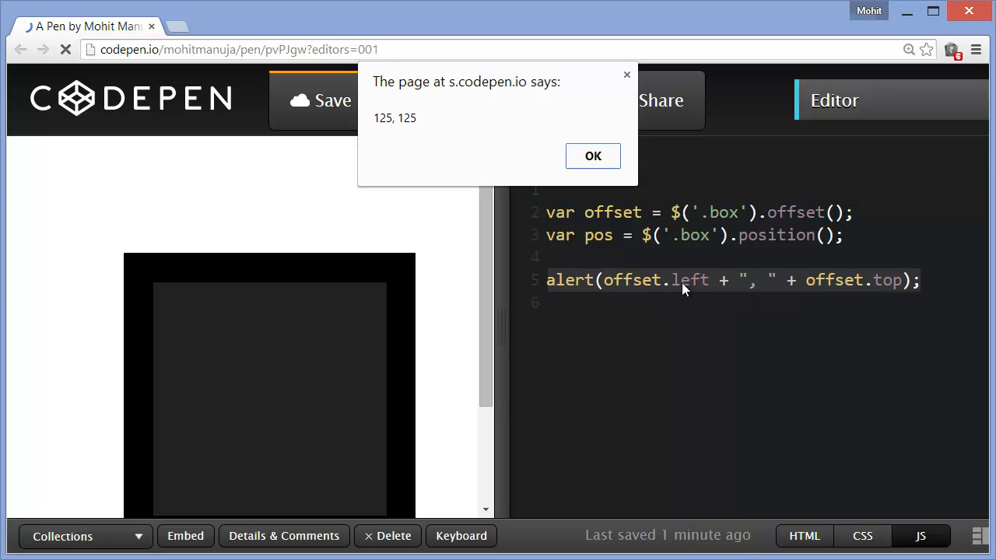
mouse_move(615, 220)
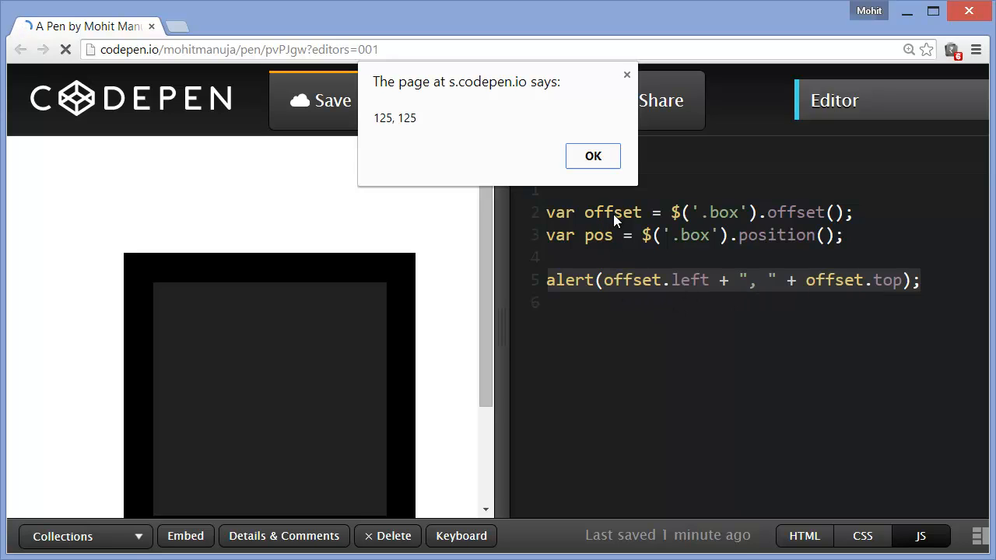
mouse_move(397, 139)
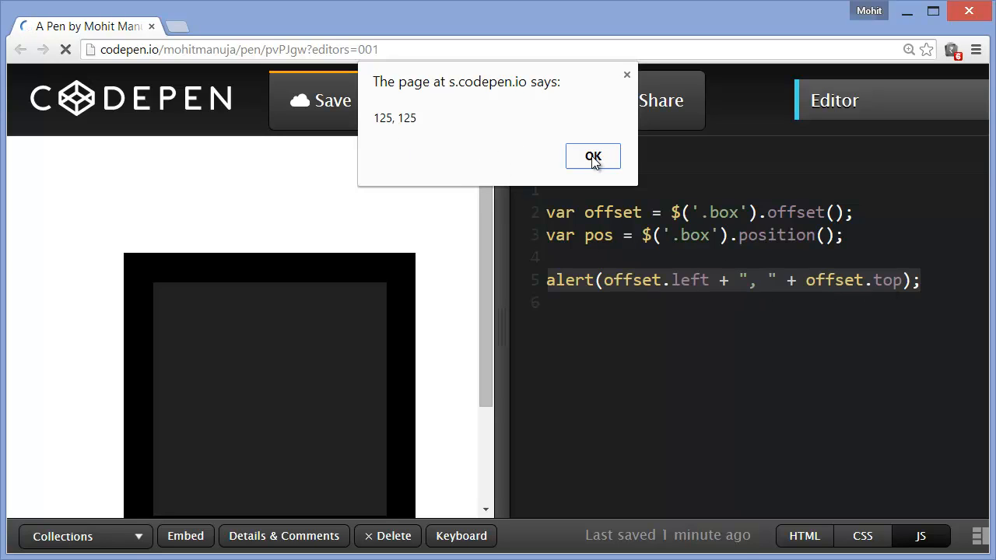
Step: Add alert(pos.left + ", " + pos.top); and dismiss the 125, 125 and 25, 25 alerts
left_click(592, 156)
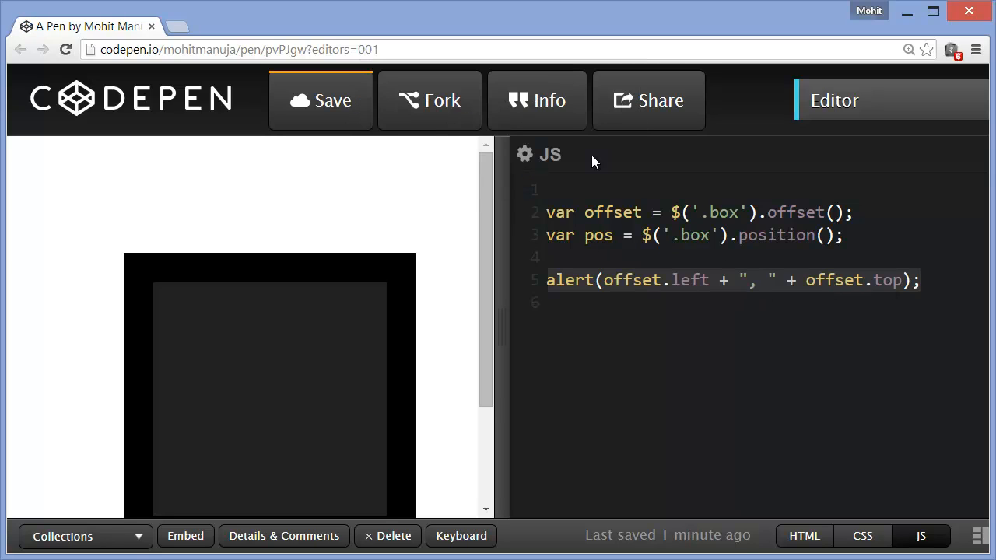
type("alert(pos.left + \", \" + pos.top);")
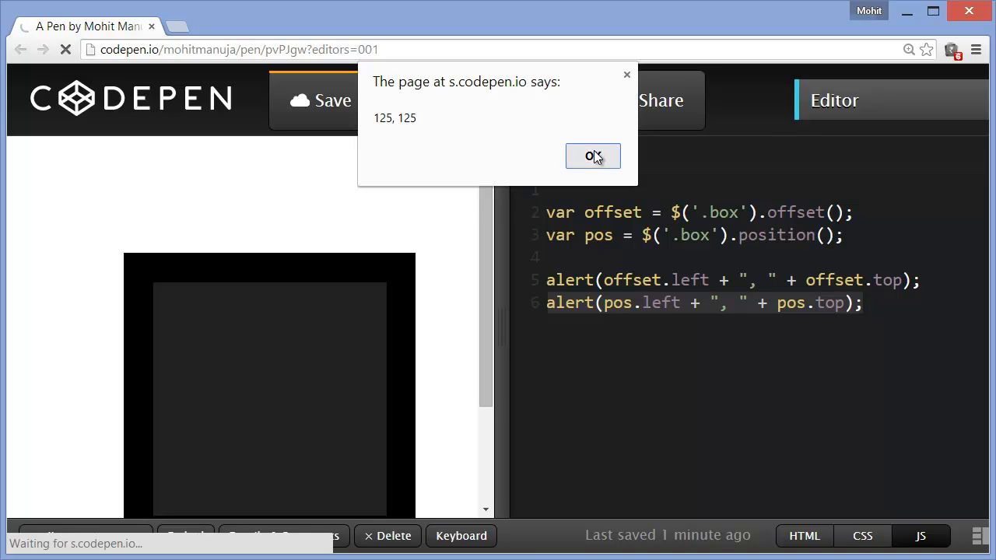
left_click(593, 156)
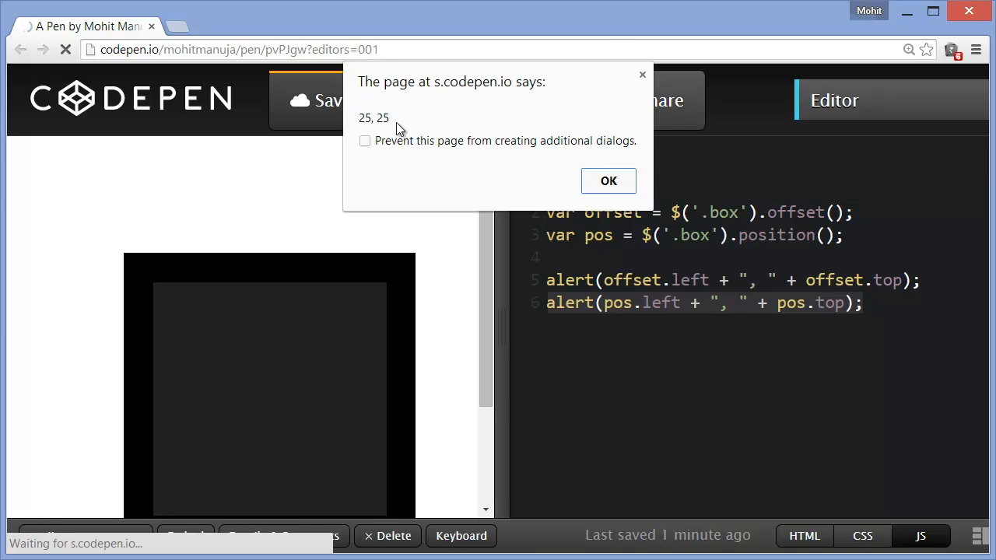
mouse_move(568, 247)
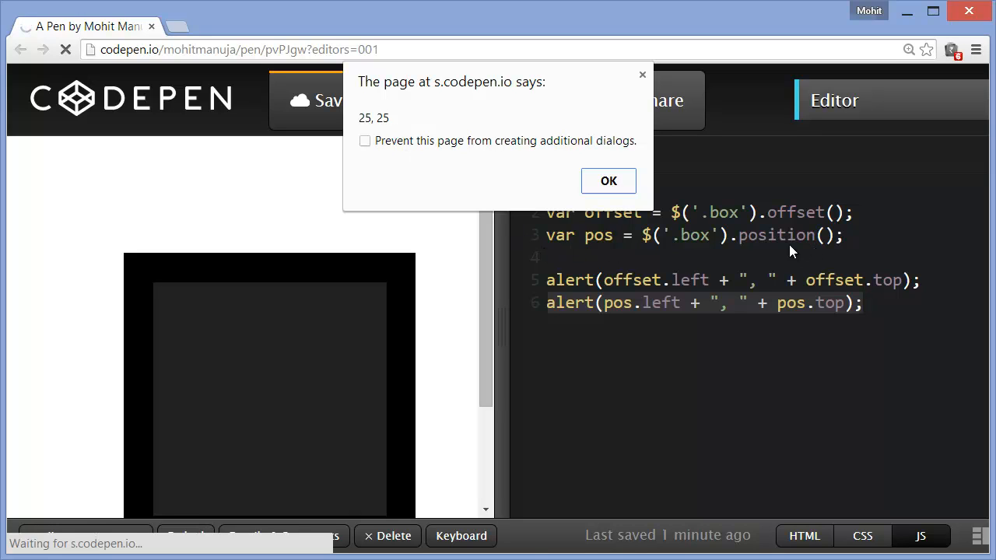
mouse_move(690, 251)
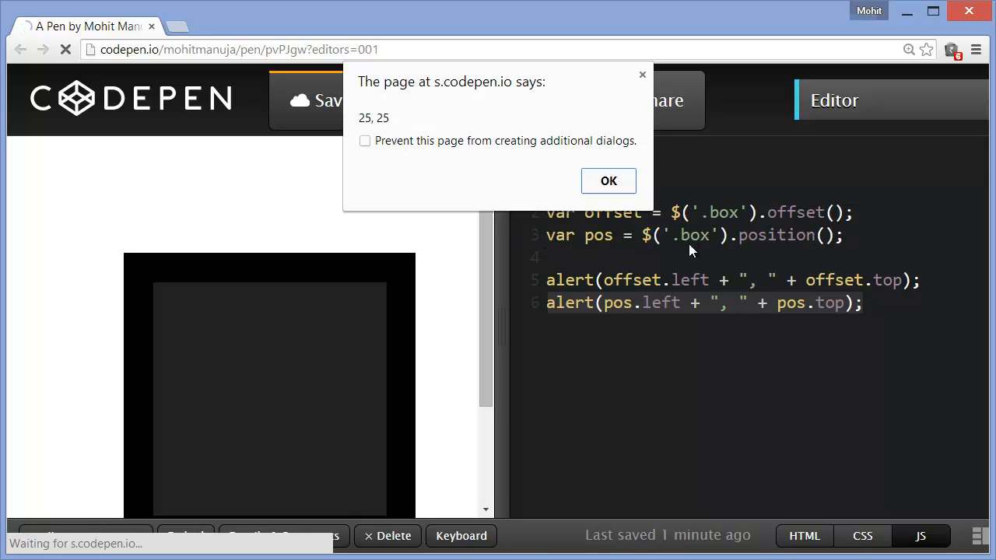
mouse_move(629, 319)
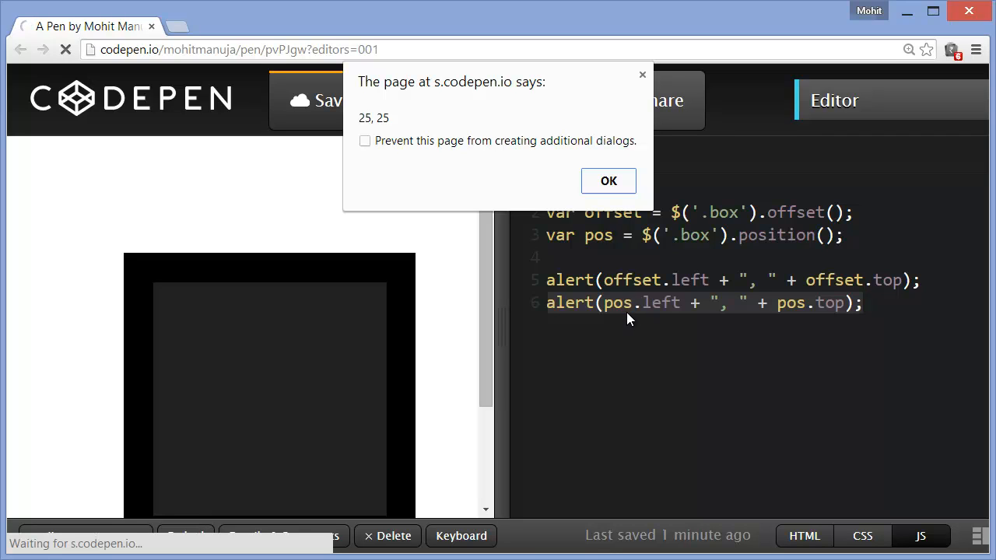
mouse_move(131, 266)
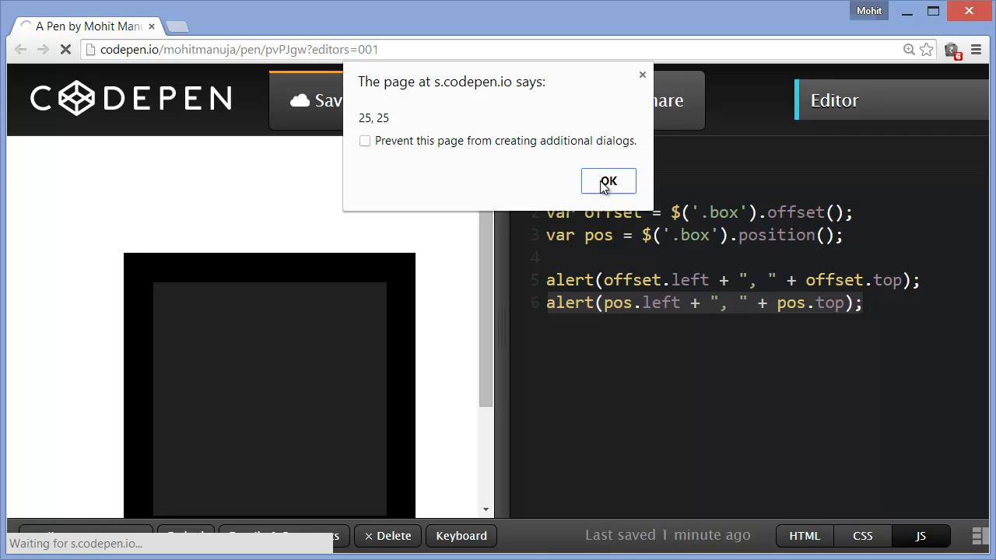
left_click(608, 180)
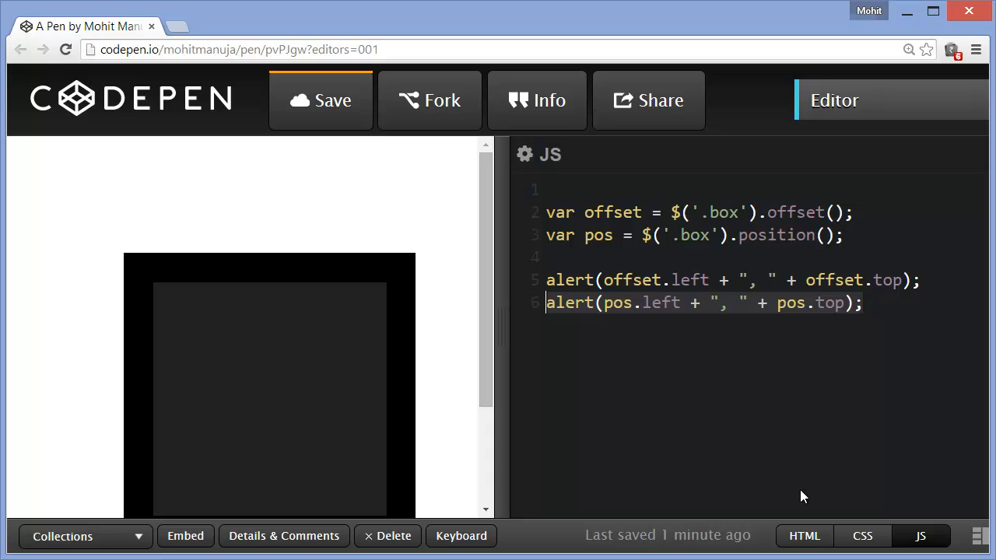
Step: Show only the CSS editor and delete the relative value from .wrapper's position
left_click(804, 536)
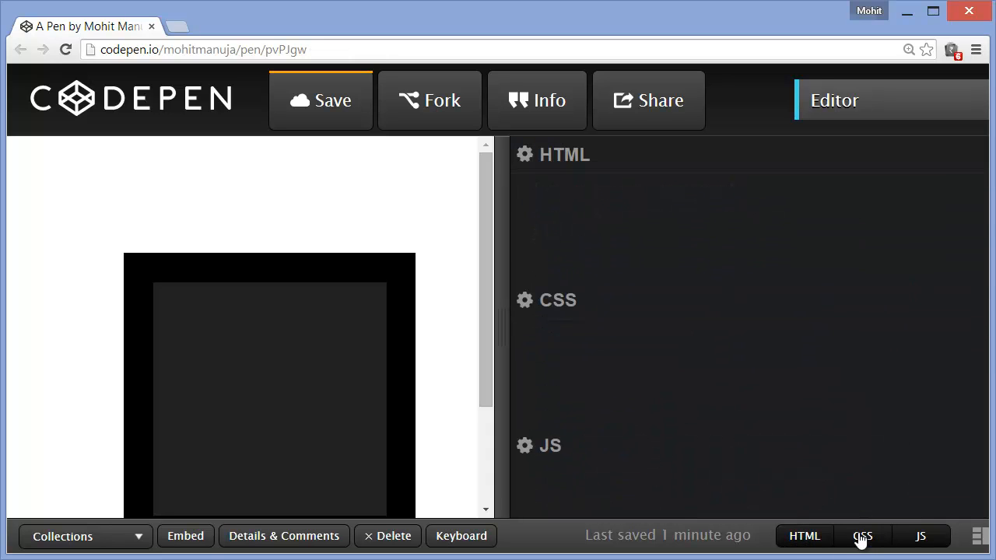
left_click(862, 536)
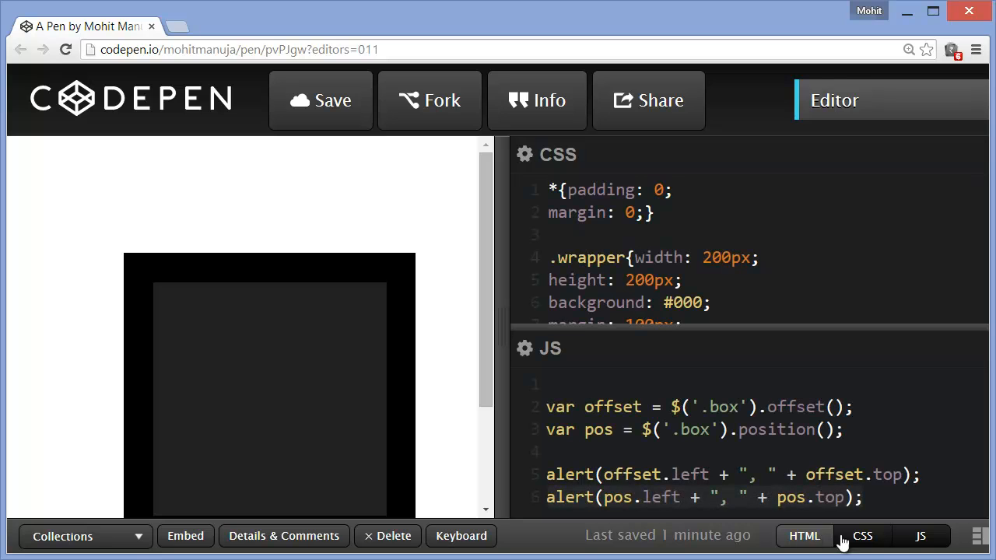
left_click(863, 536)
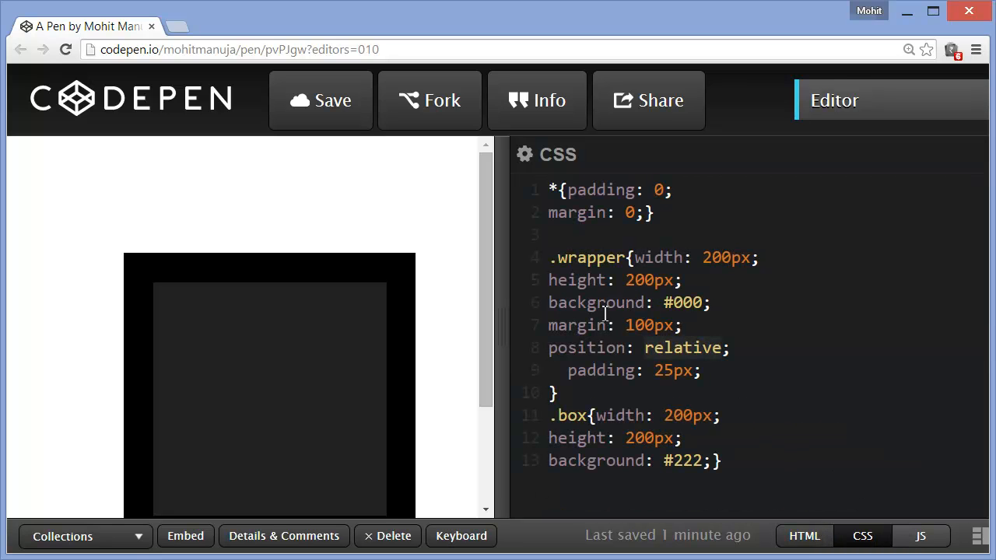
double_click(682, 348)
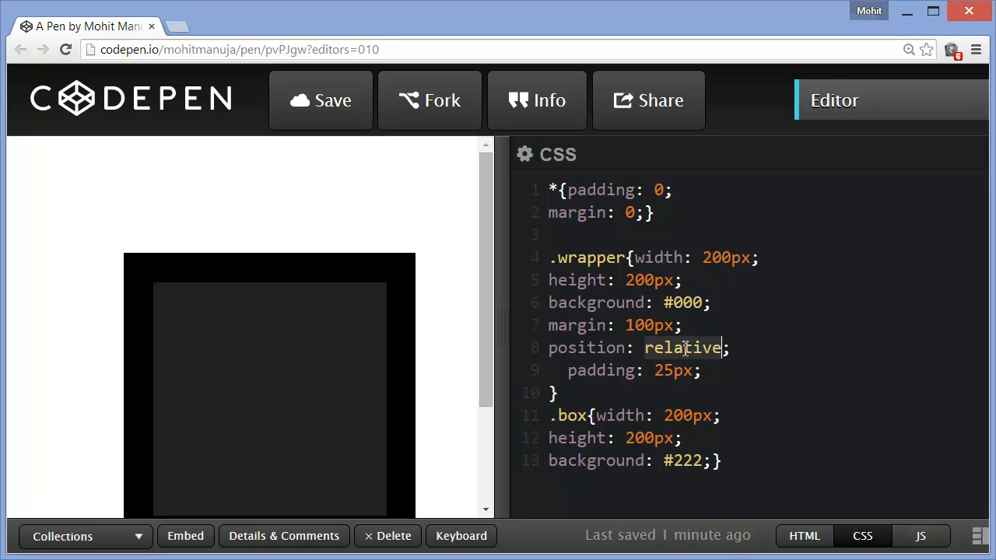
left_click(722, 347)
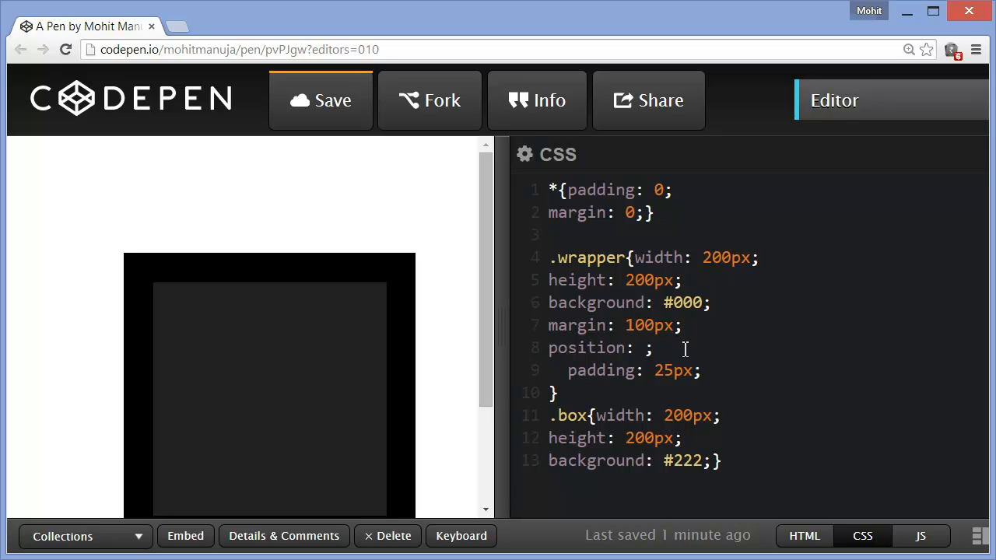
Step: Save the pen, let it rerun, and dismiss the 125, 125 alert
left_click(320, 99)
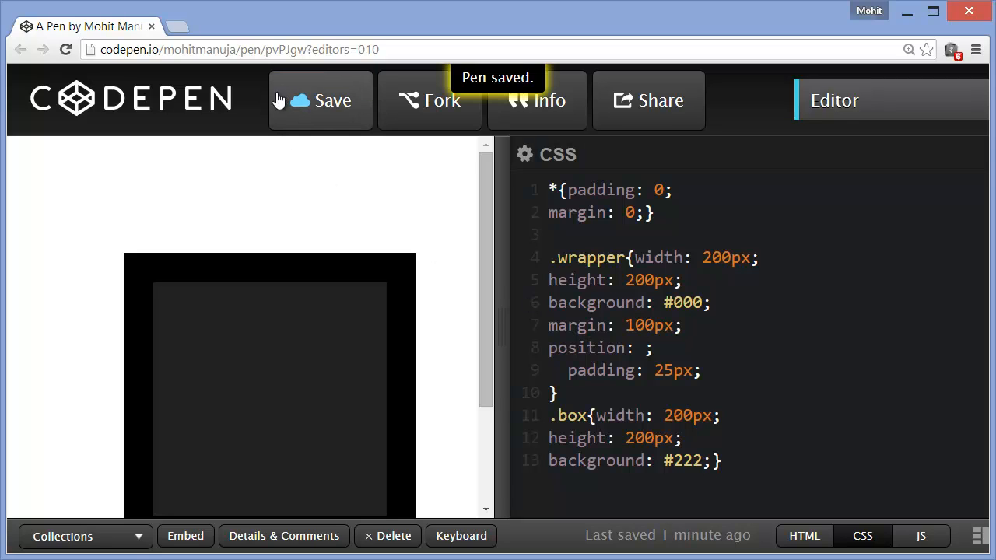
left_click(66, 49)
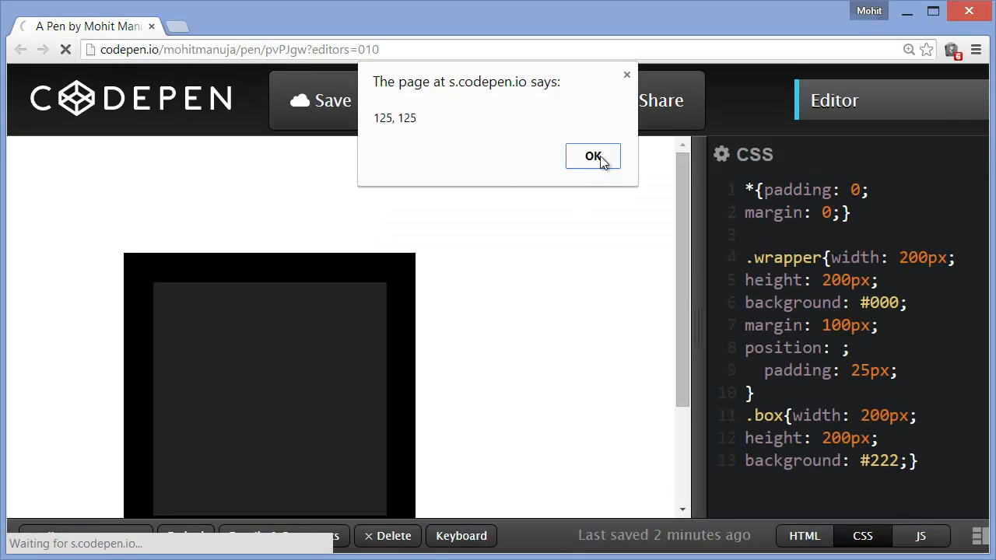
left_click(593, 156)
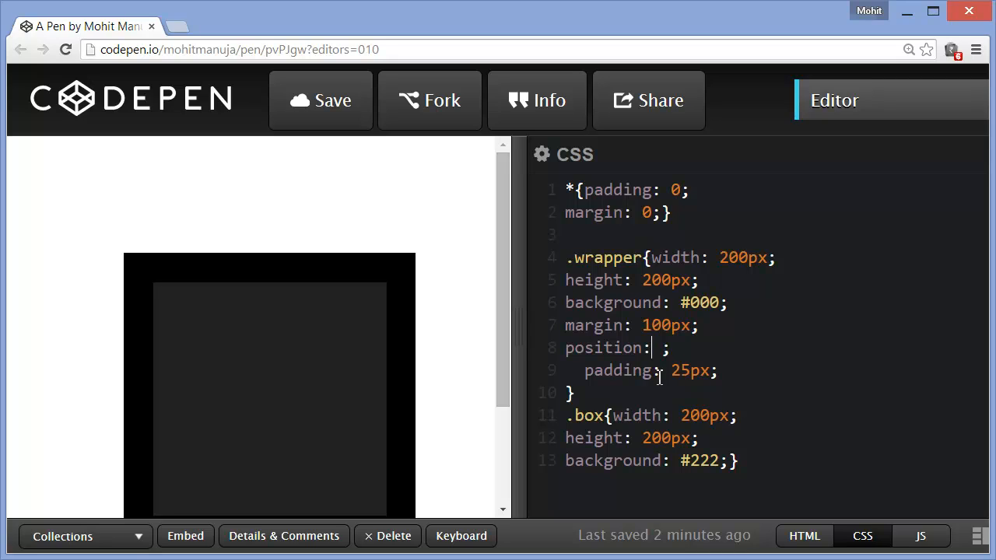
Step: Change the .wrapper position value to absolute, dismissing the pending 125, 125 alert
type("relat")
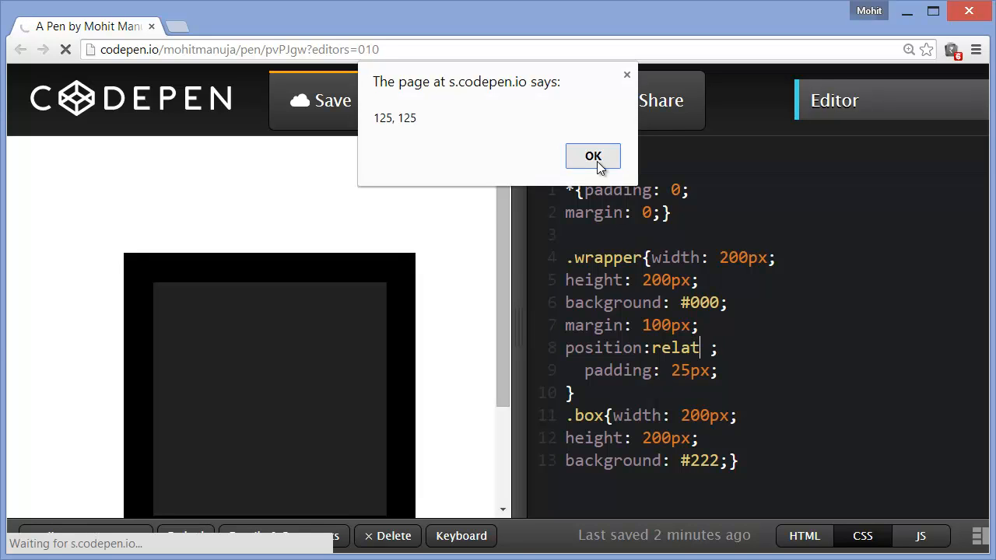
left_click(593, 155)
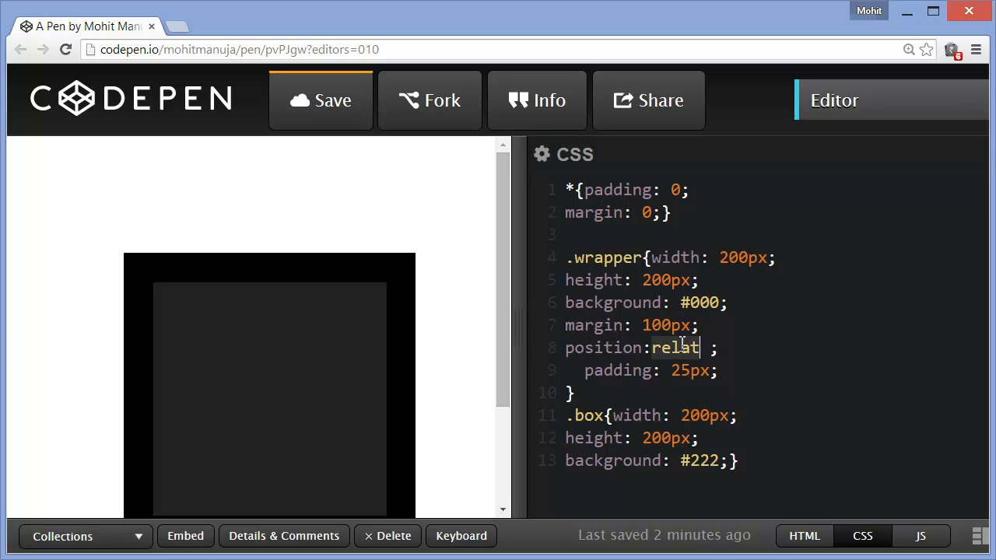
type("abslu")
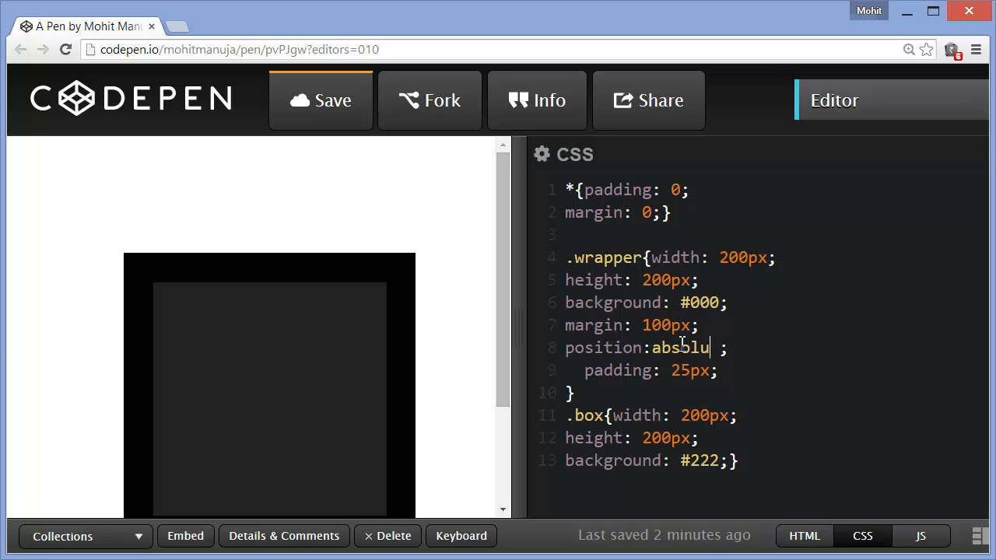
type("te")
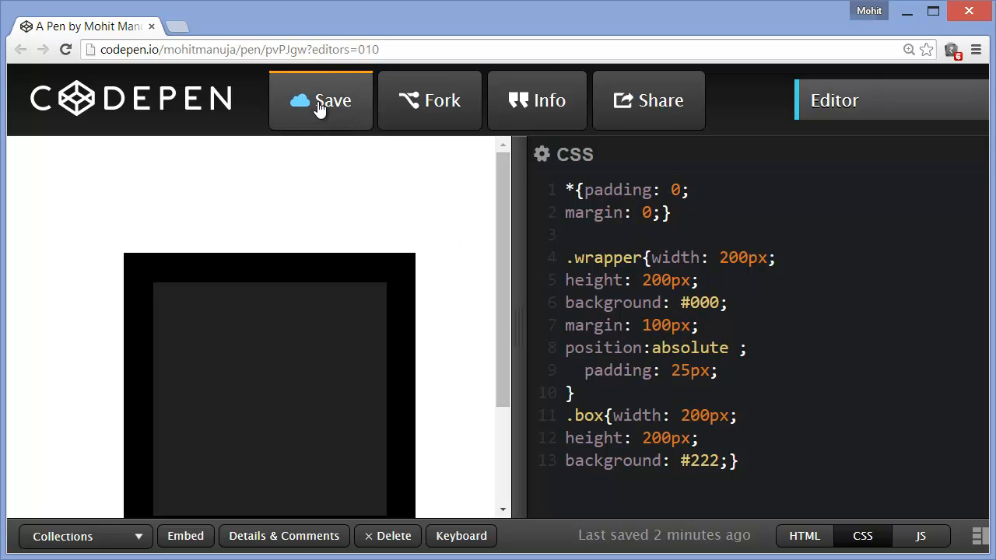
Step: Save and reload the pen, then acknowledge the 125, 125 and 25, 25 alerts
left_click(320, 100)
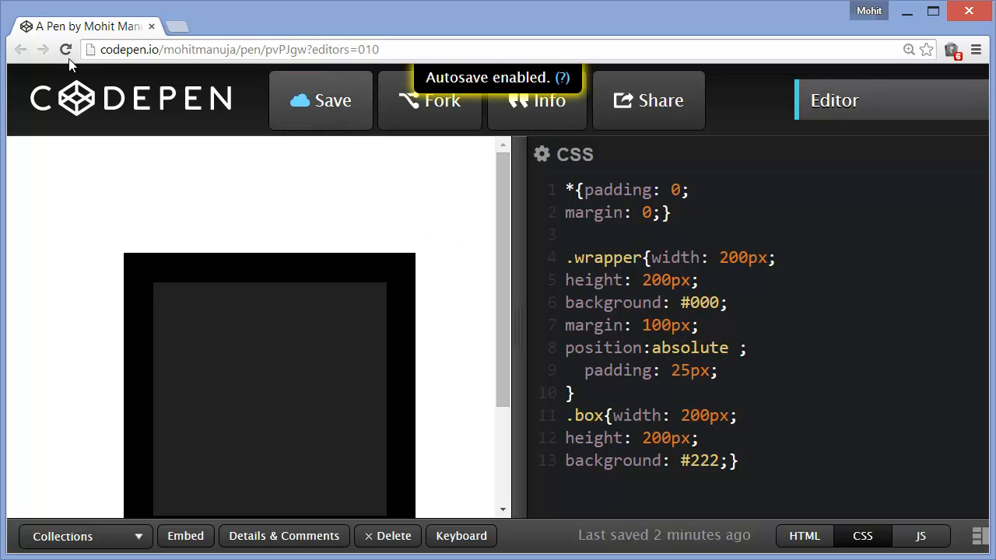
left_click(66, 49)
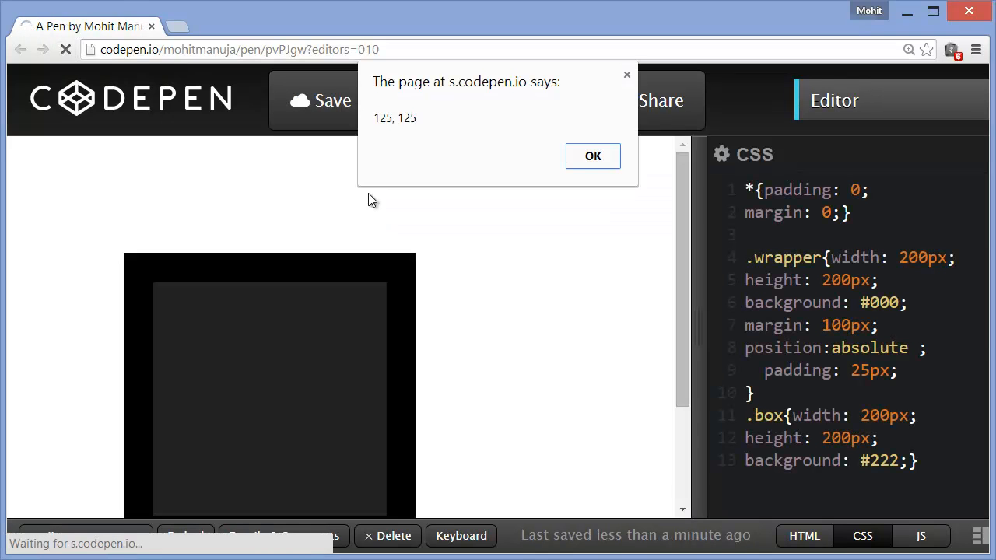
left_click(593, 155)
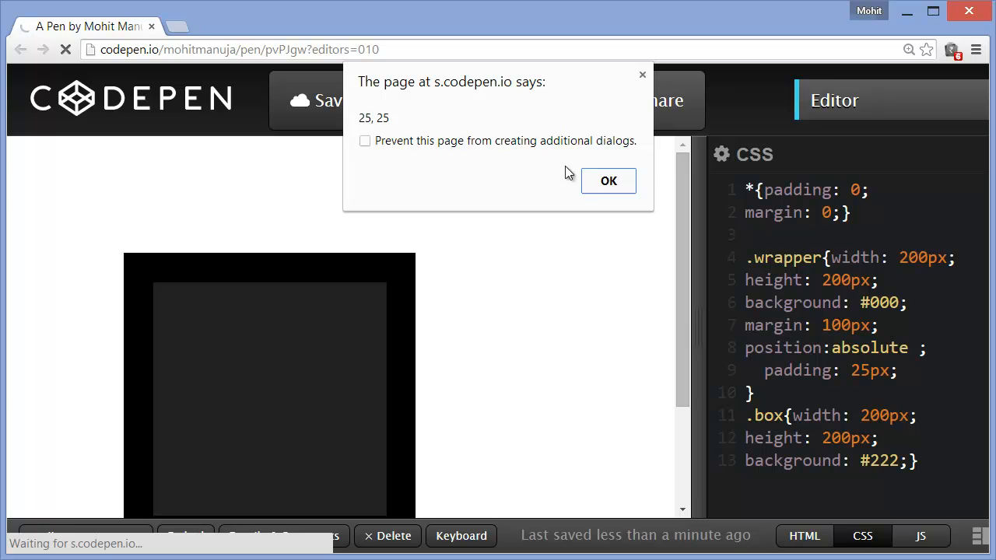
left_click(609, 181)
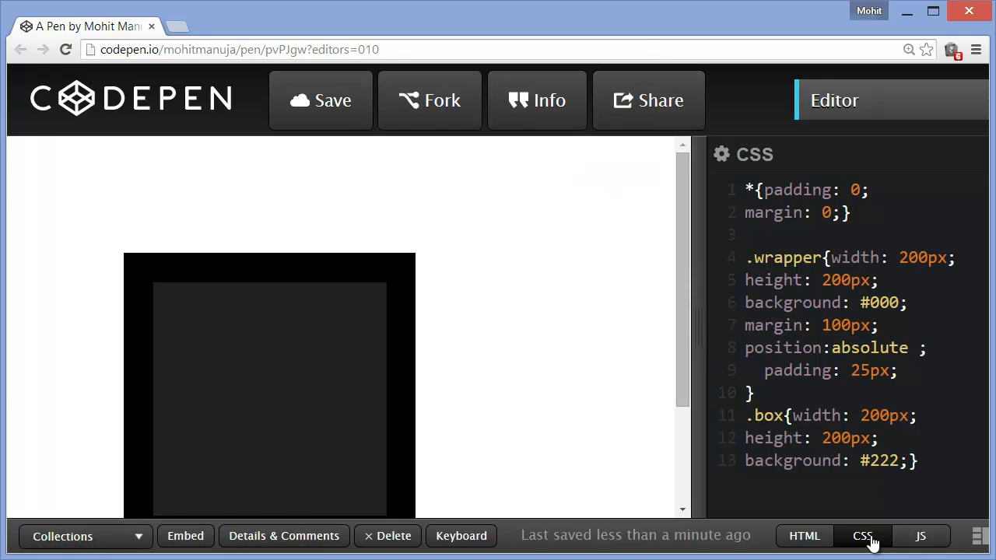
Step: Show the JavaScript editor alone, hiding the CSS editor
left_click(921, 536)
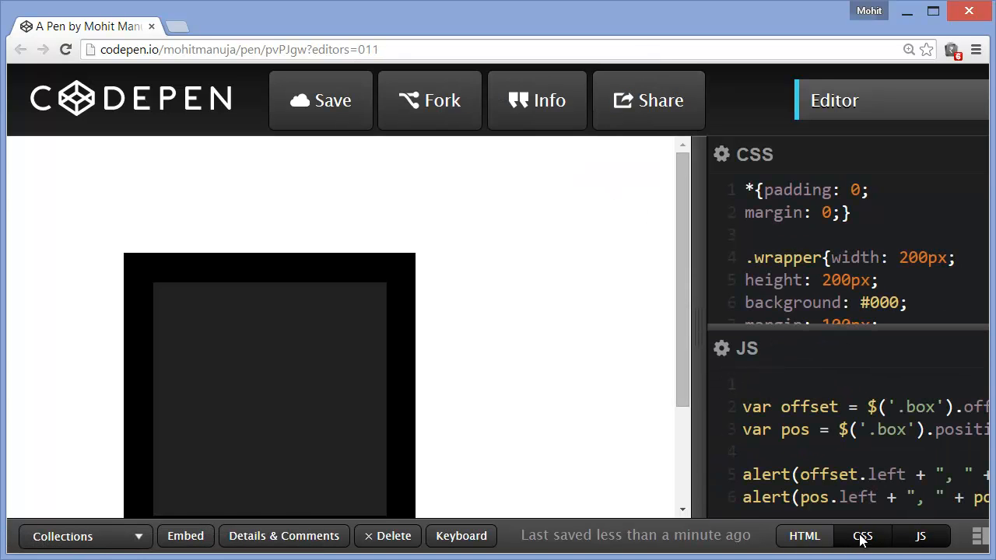
left_click(862, 536)
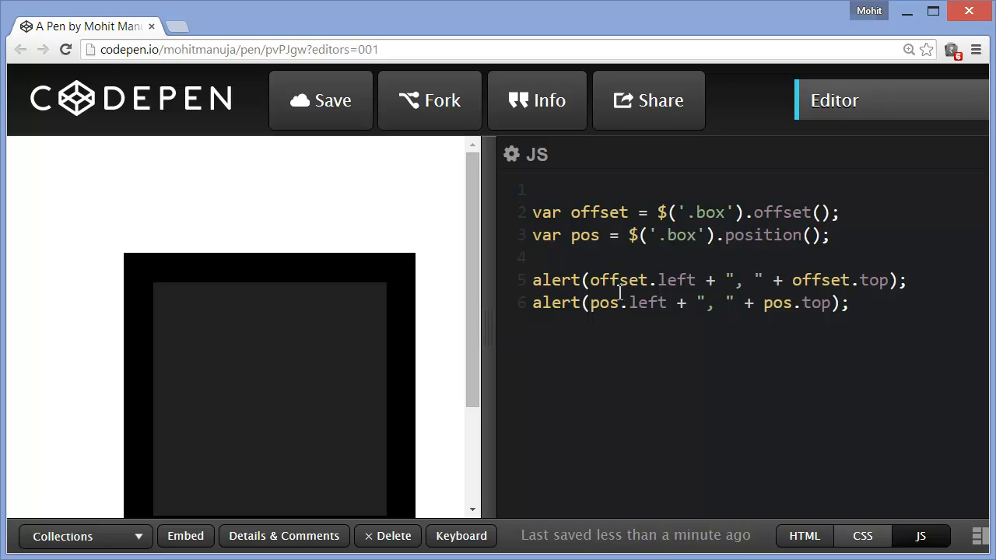
Step: Highlight the offset and pos variables and their offset() and position() calls for review
double_click(599, 212)
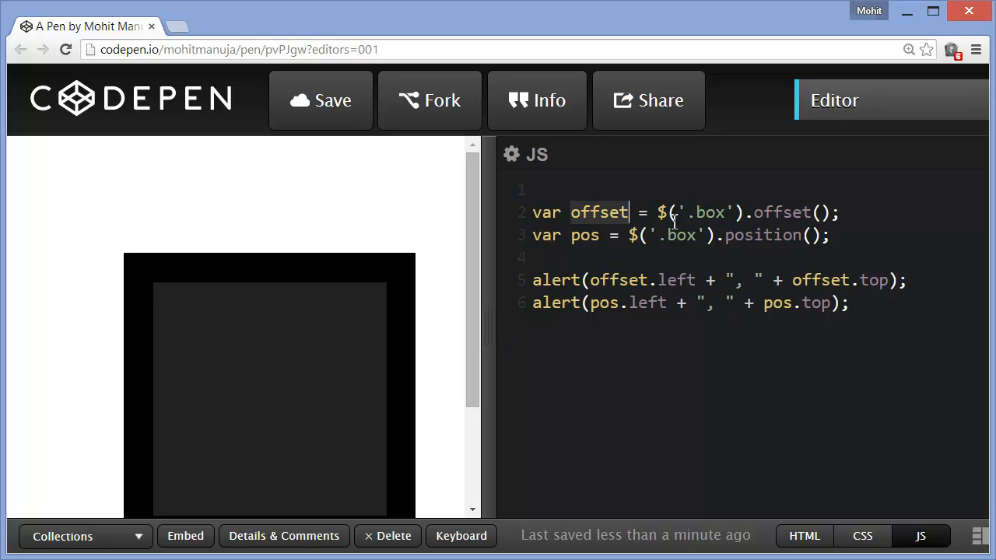
double_click(782, 213)
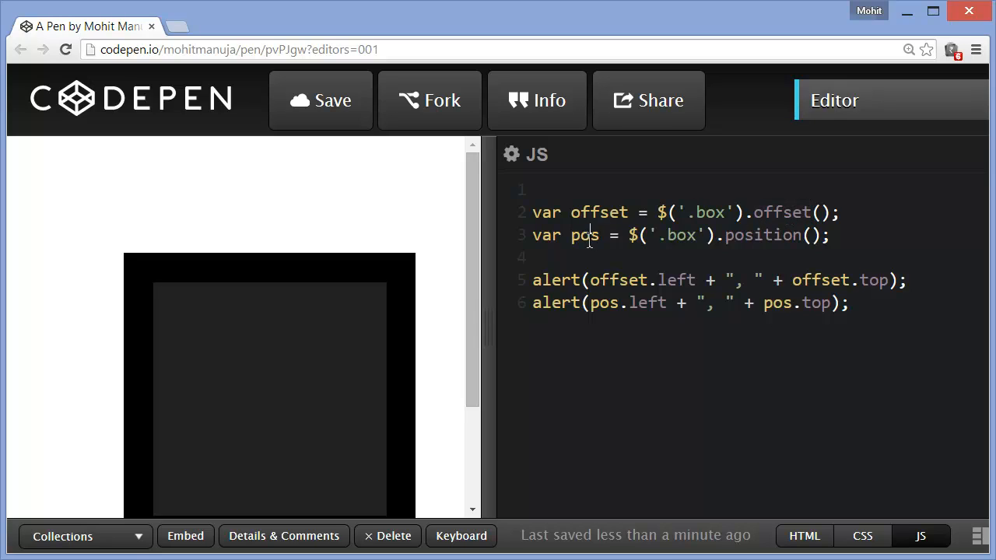
double_click(585, 235)
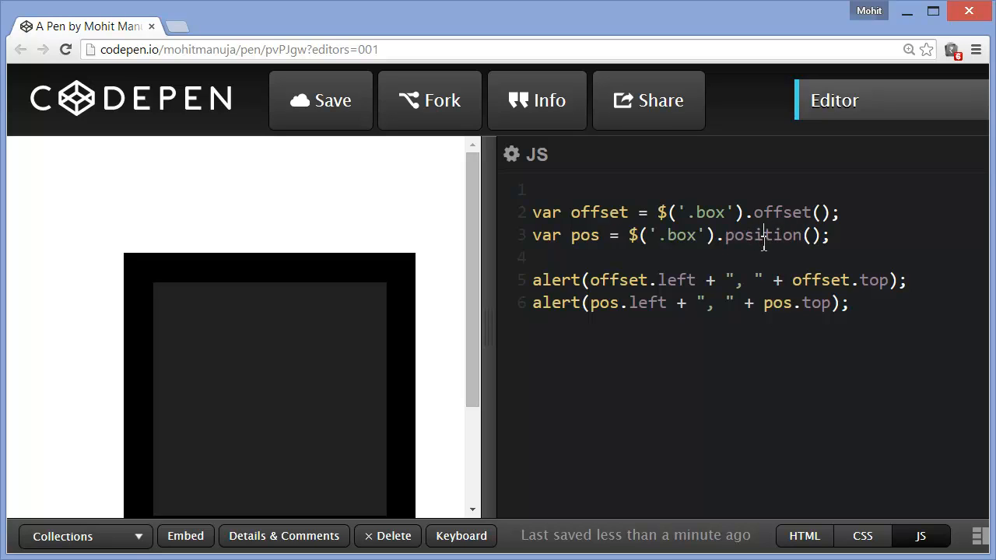
double_click(762, 235)
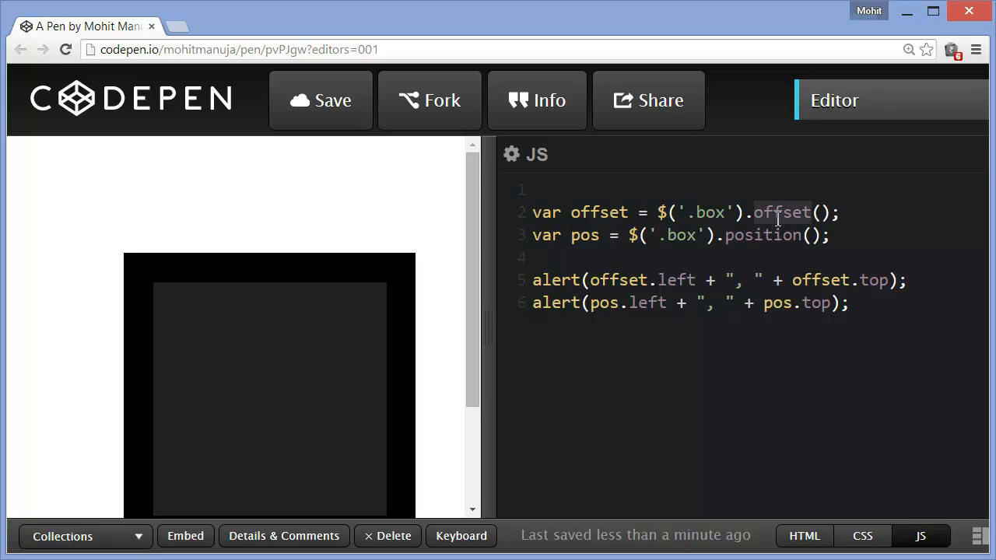
mouse_move(731, 235)
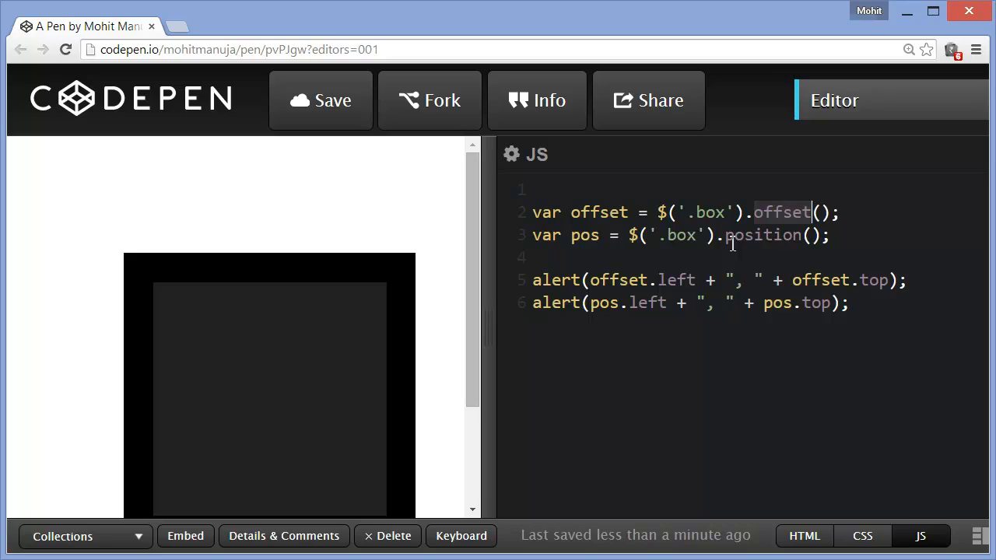
mouse_move(909, 443)
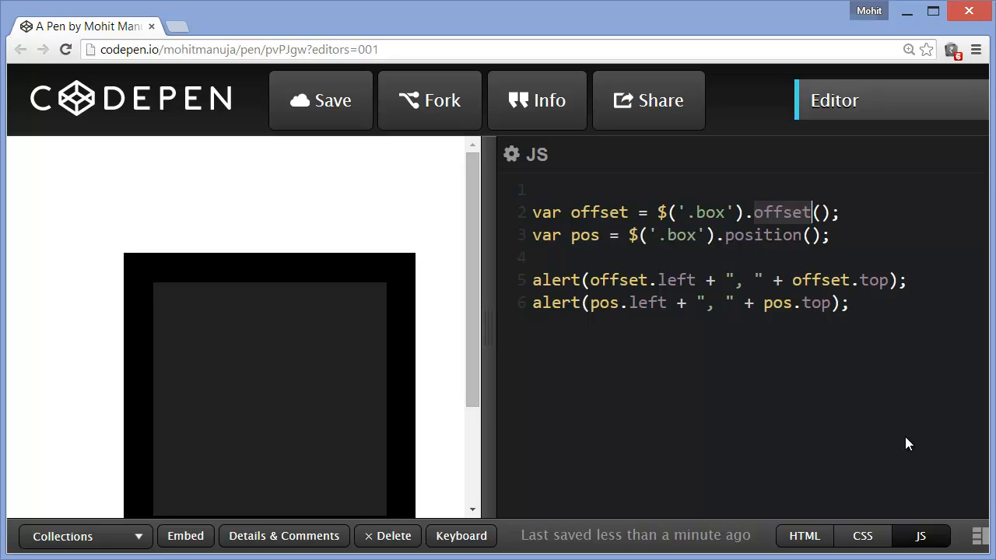